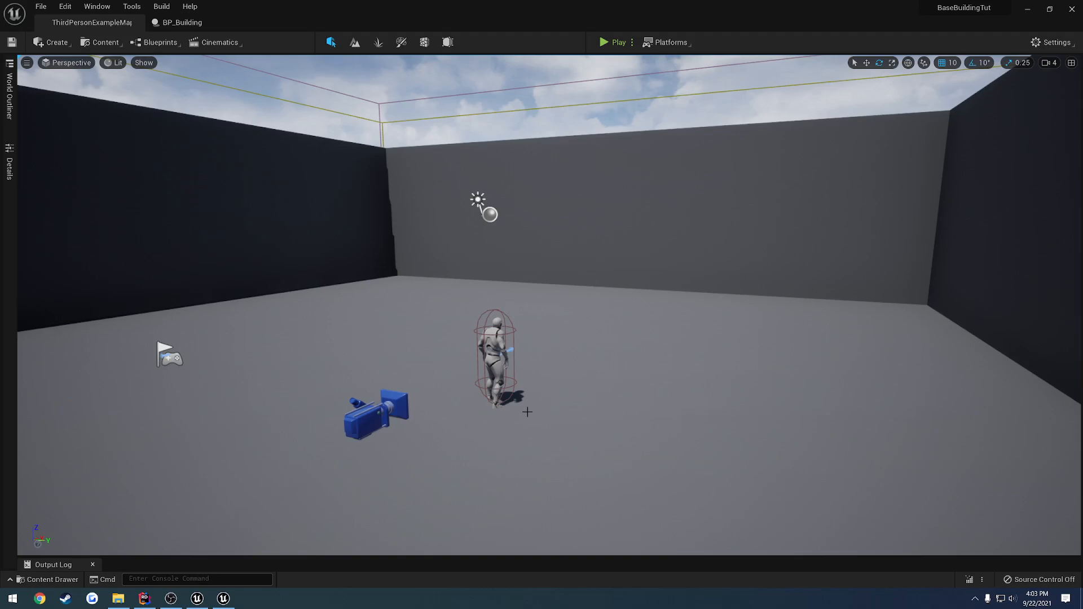
- Select BP_Building, then run and stop a Play preview of the three stacked cubes
click(51, 580)
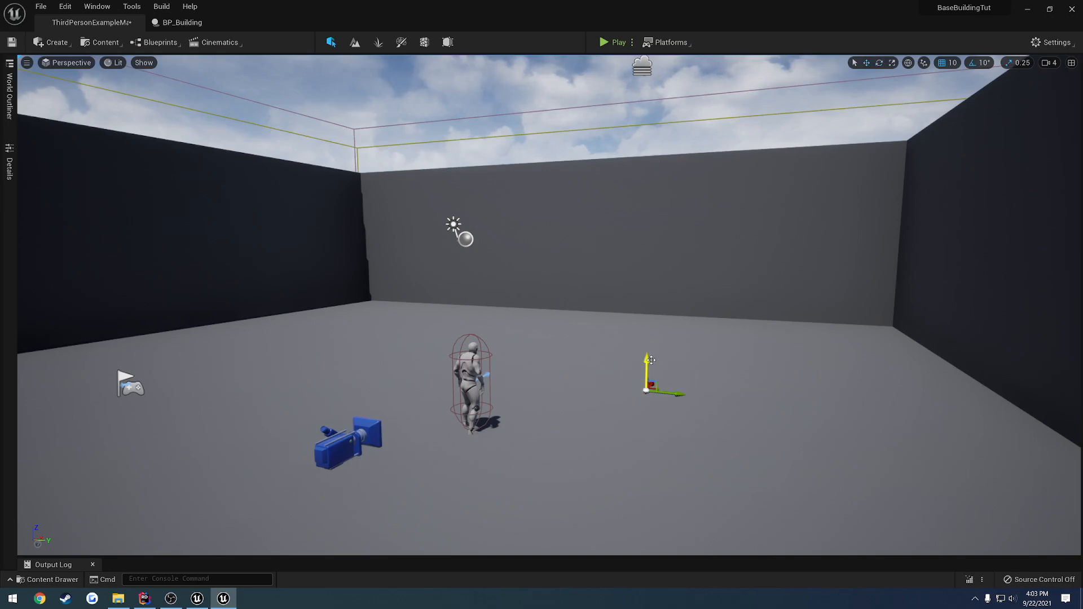
click(602, 42)
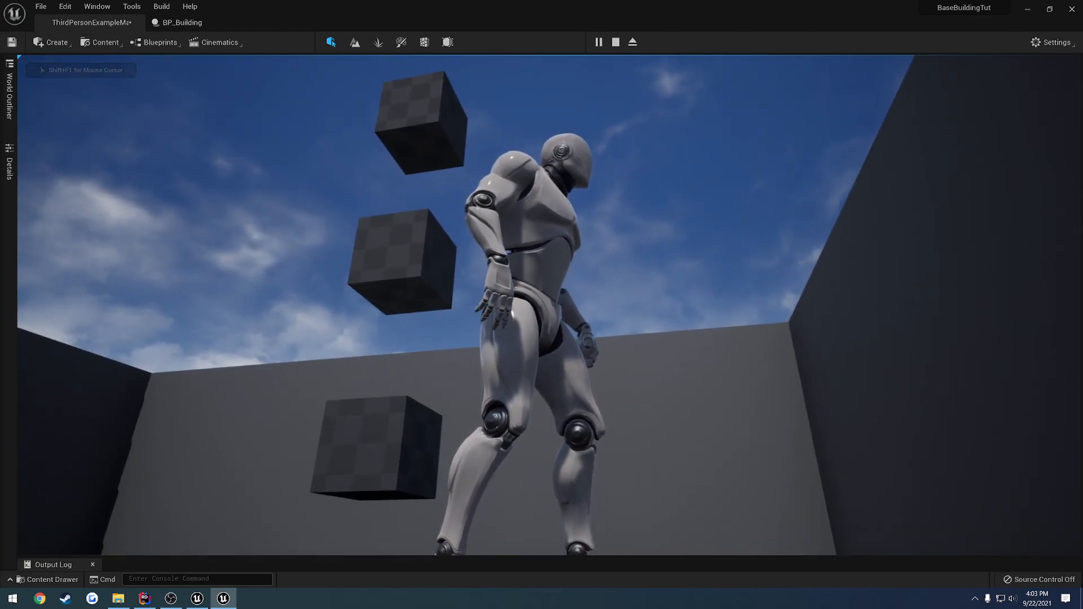
click(614, 43)
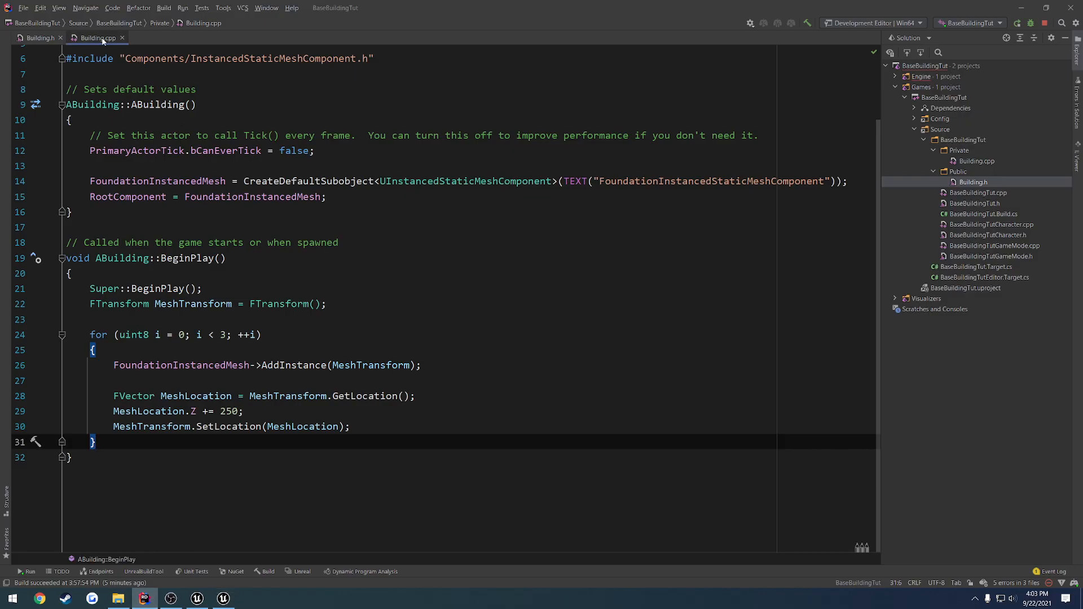
- In Building.h, add a public section with UFUNCTION(BlueprintCallable, Category = "TUTORIAL")
click(38, 37)
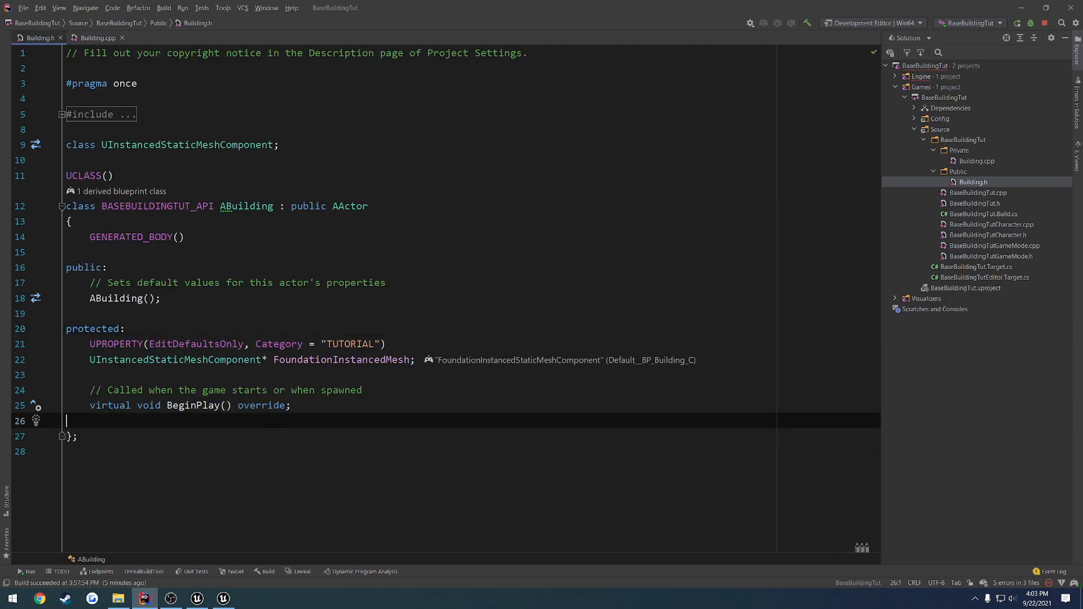
text(public:)
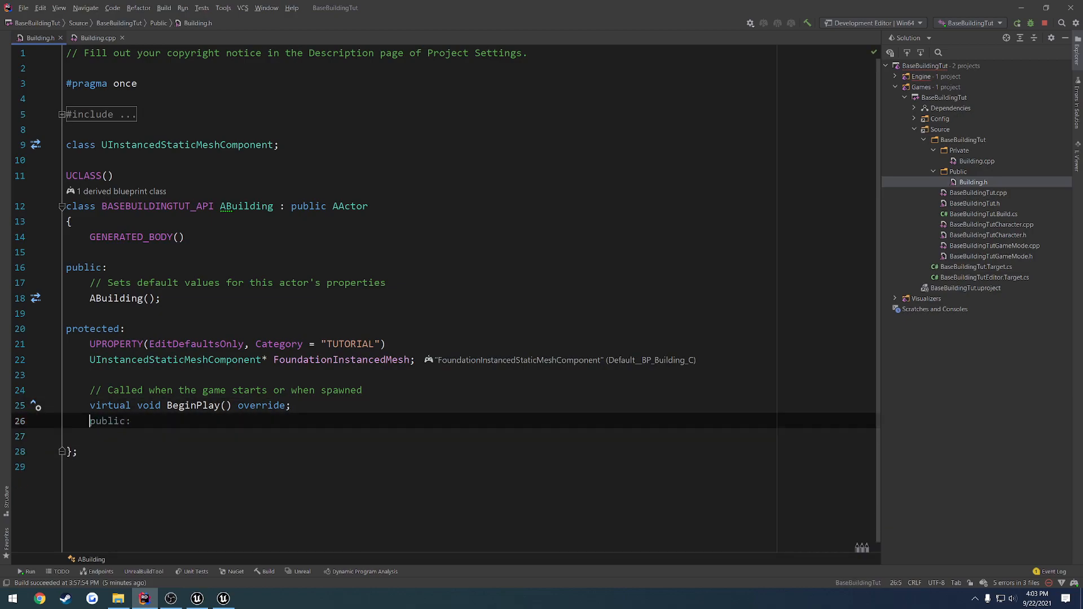
key(enter)
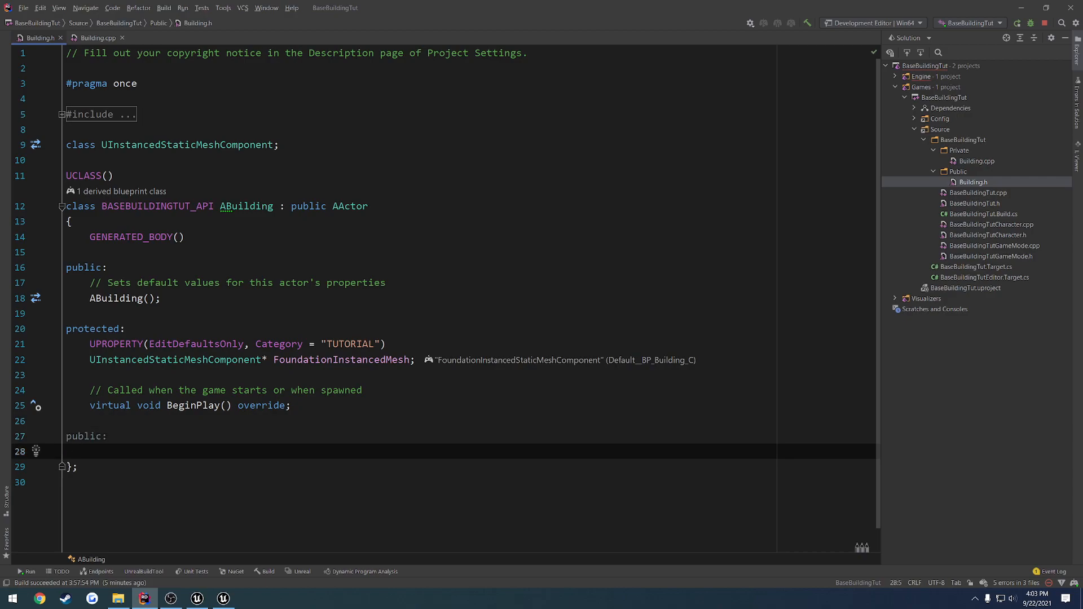
text(UFUNCTION(BlueprintCallable,)
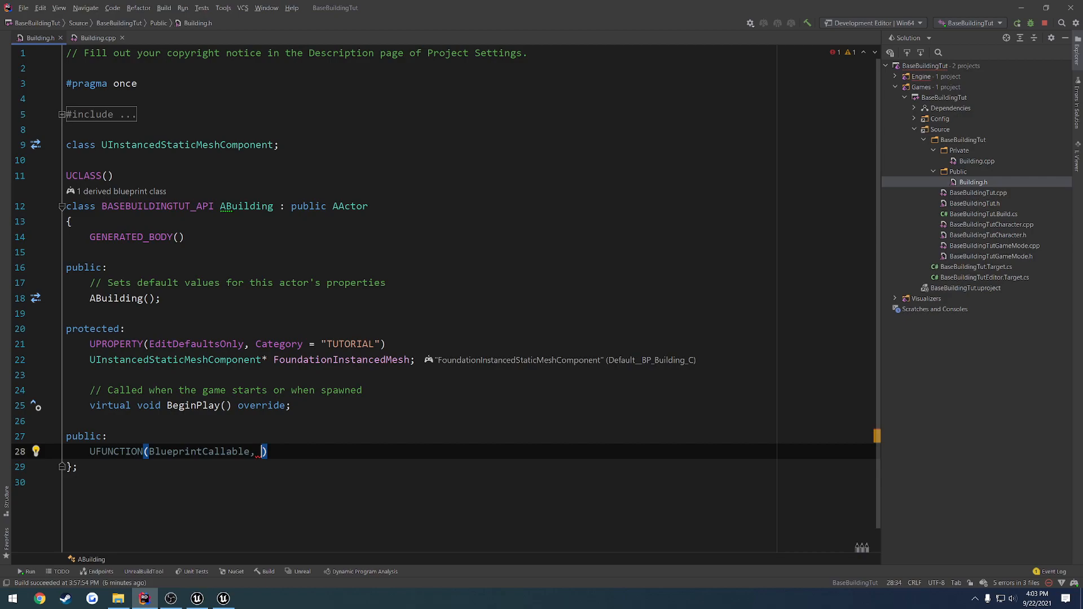
text(Category =)
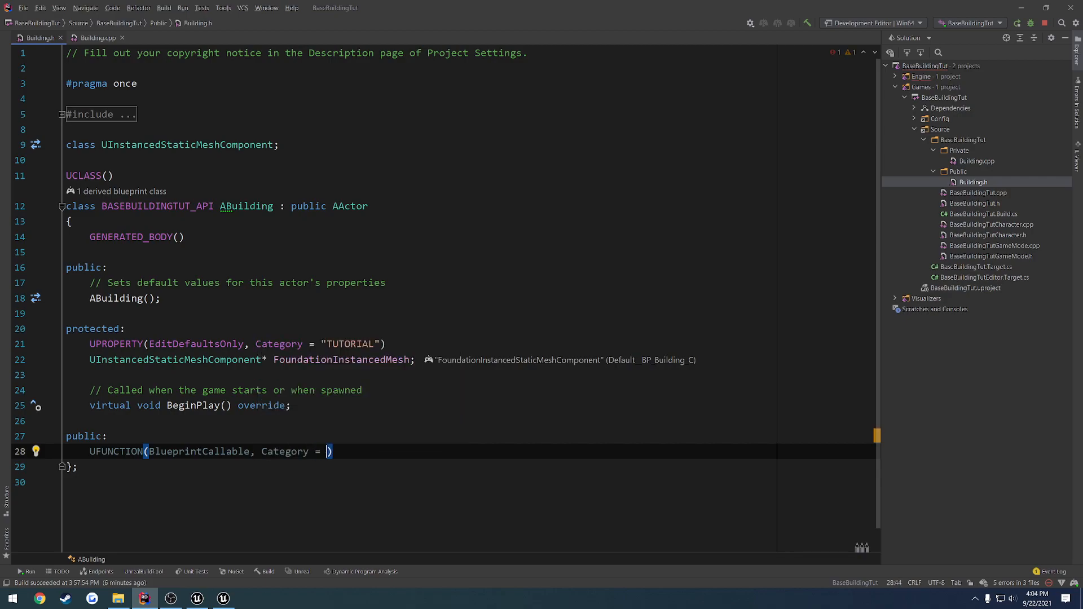
text("TUTORIAL"))
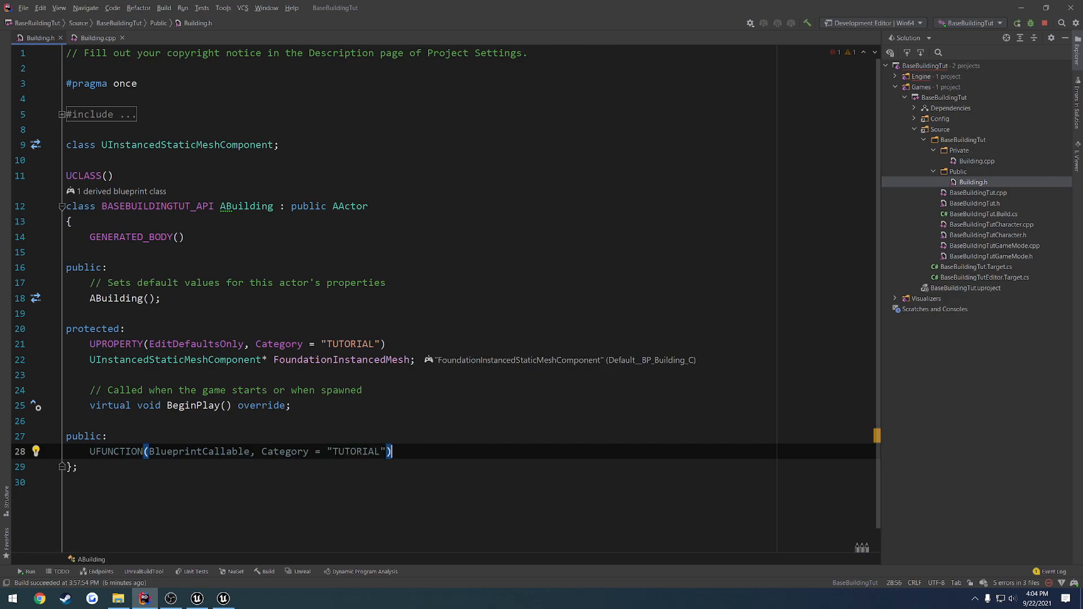
key(enter)
text(void D)
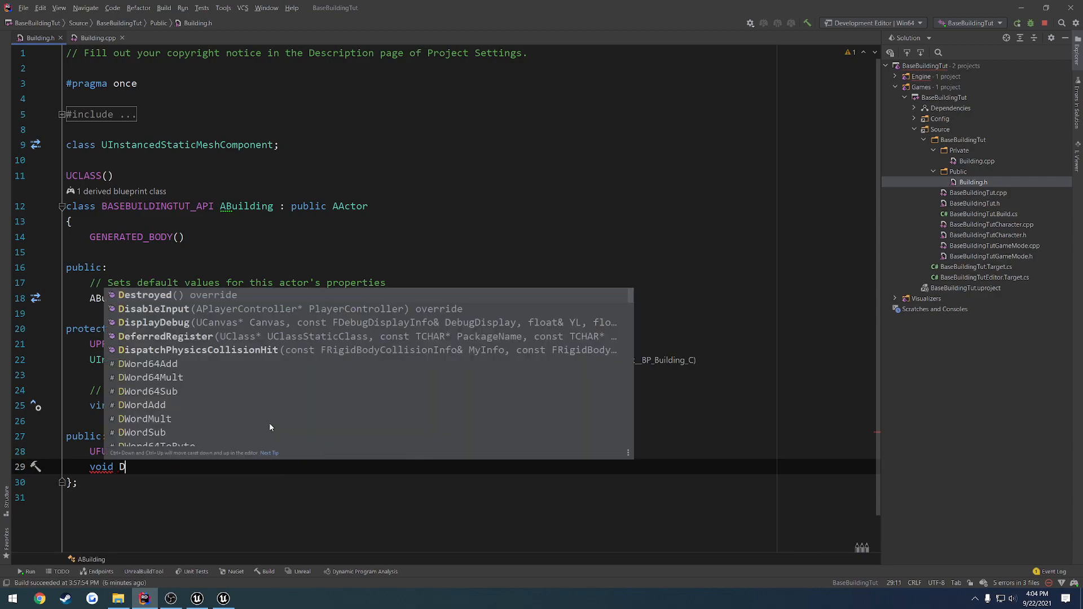
- Declare void DestroyInstance(FVector HitPoint) and generate its definition in Building.cpp
text(estroy)
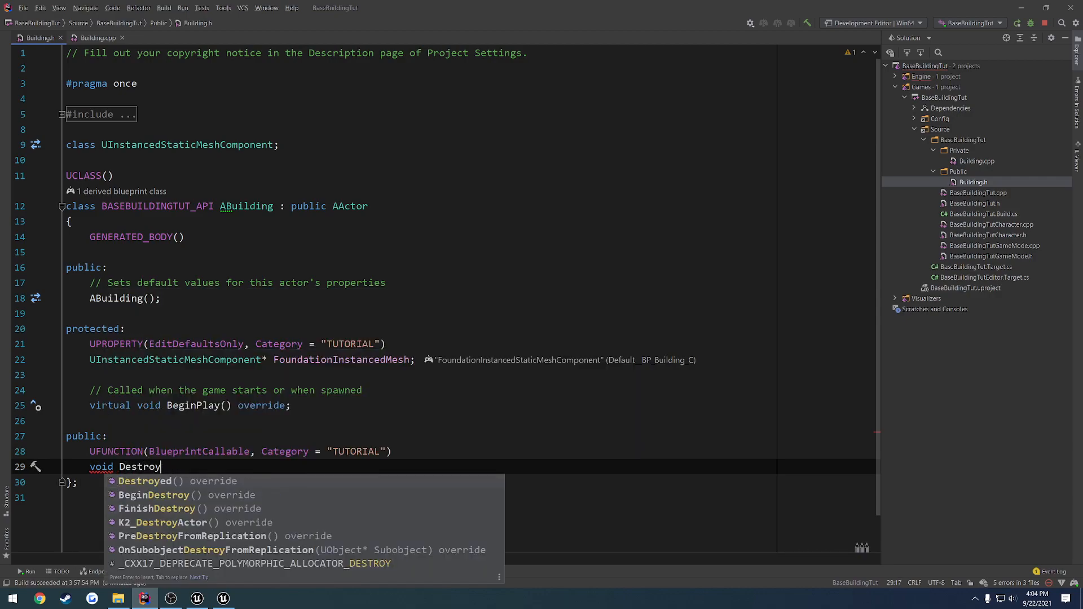
text(Instance)
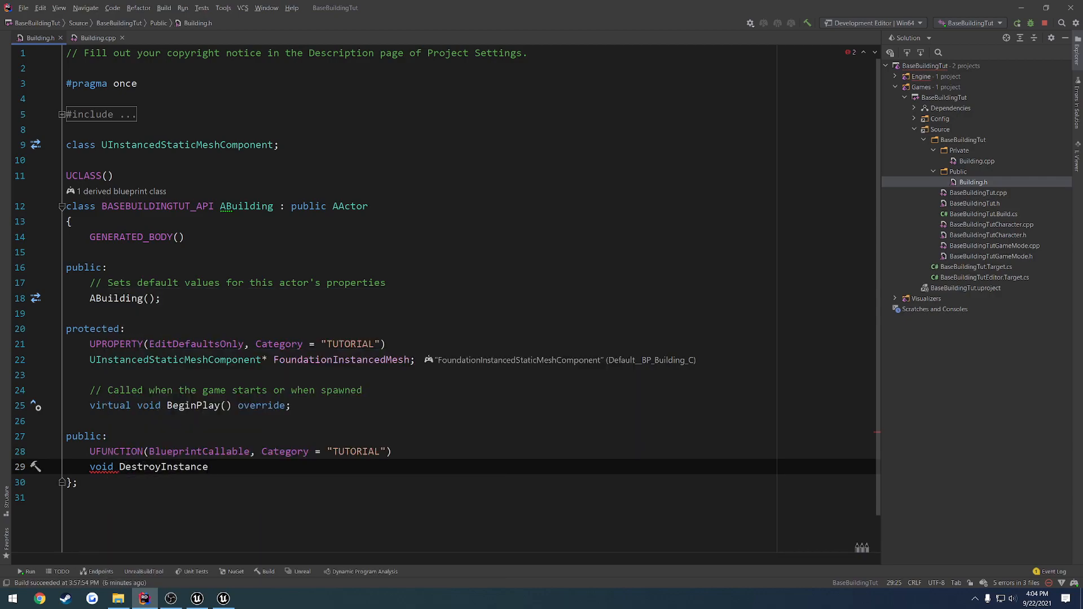
text(())
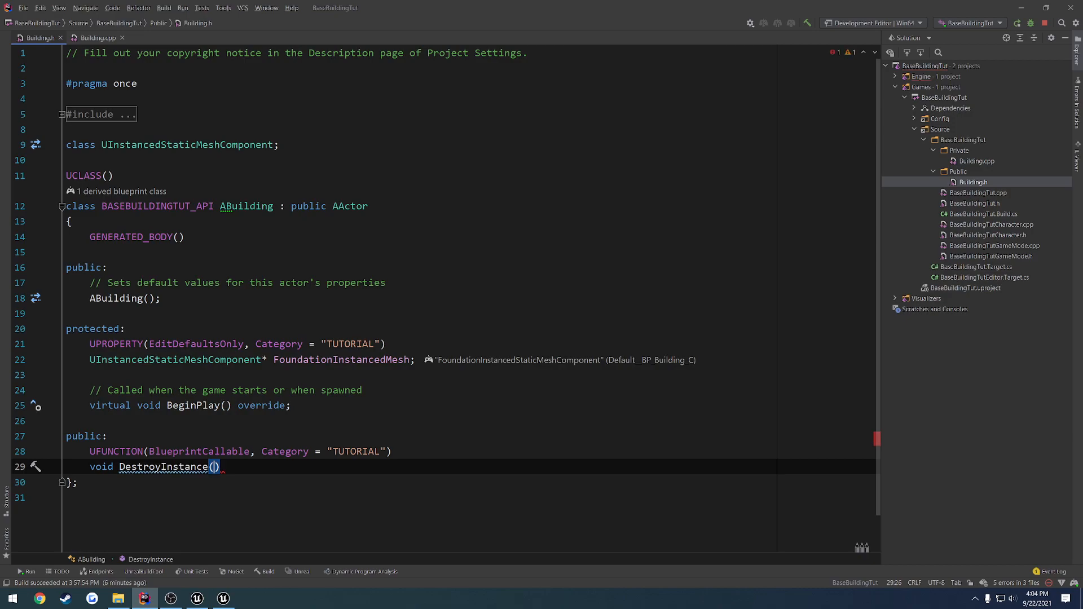
text(FVector HitPoint)
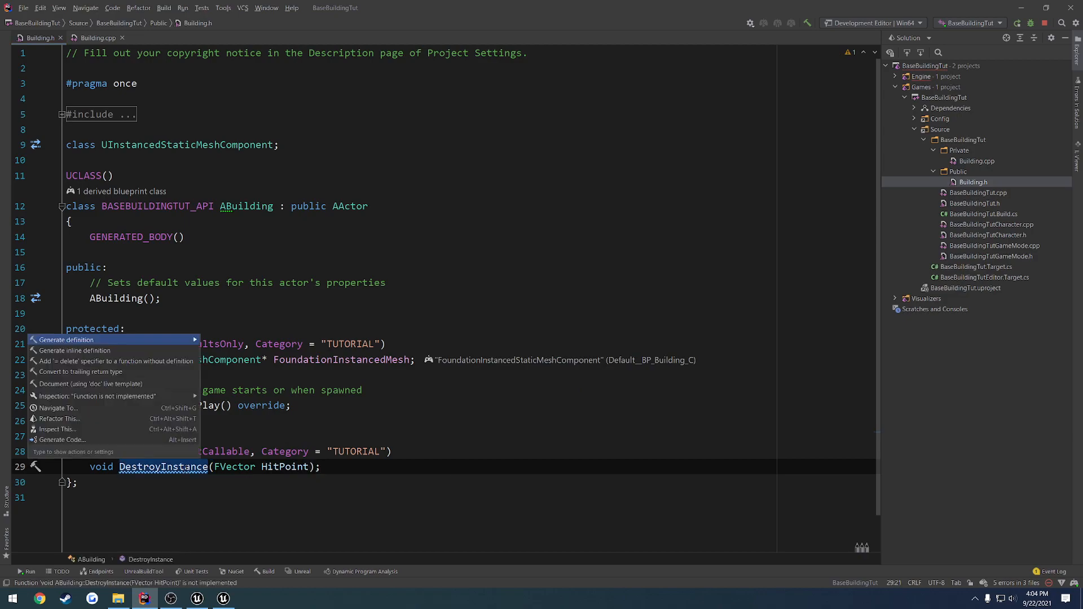
click(65, 339)
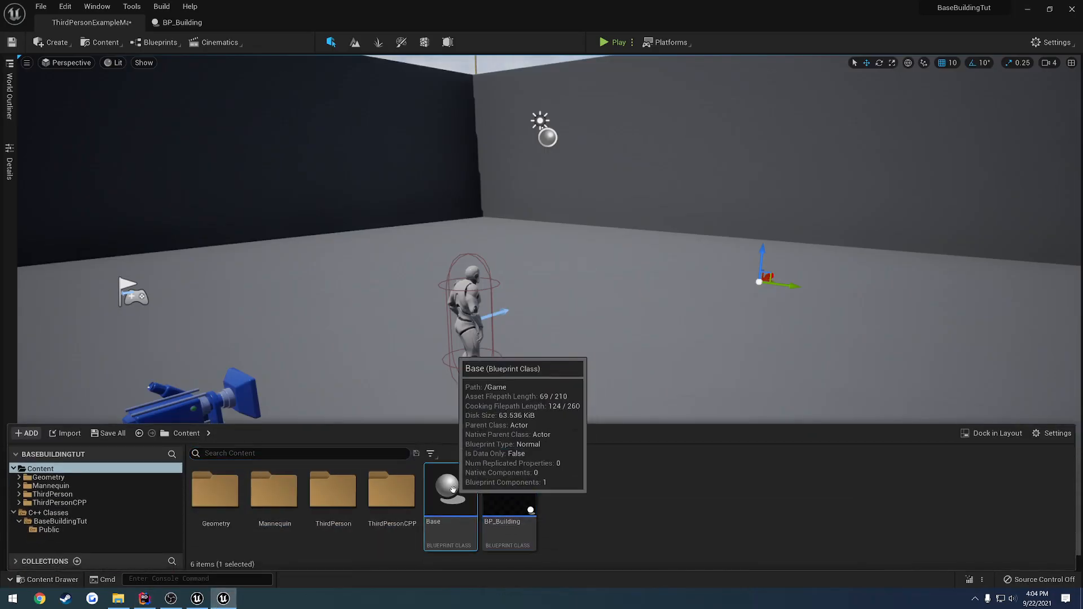
- Open the ThirdPersonCharacter Blueprint to review its cast and sphere-overlap nodes, then return to Rider
double_click(449, 489)
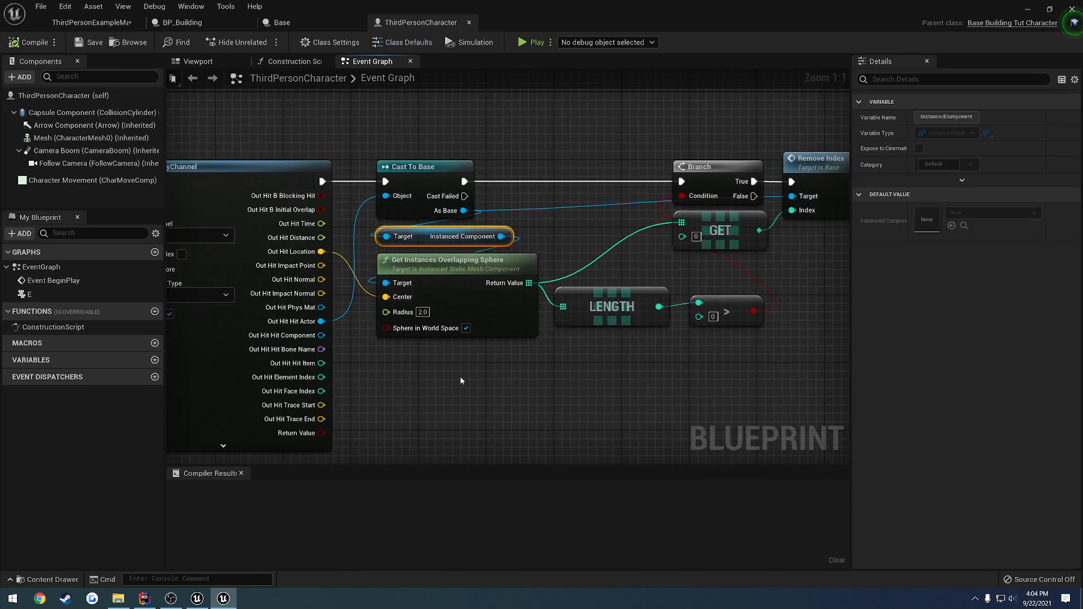
mouse_move(440, 279)
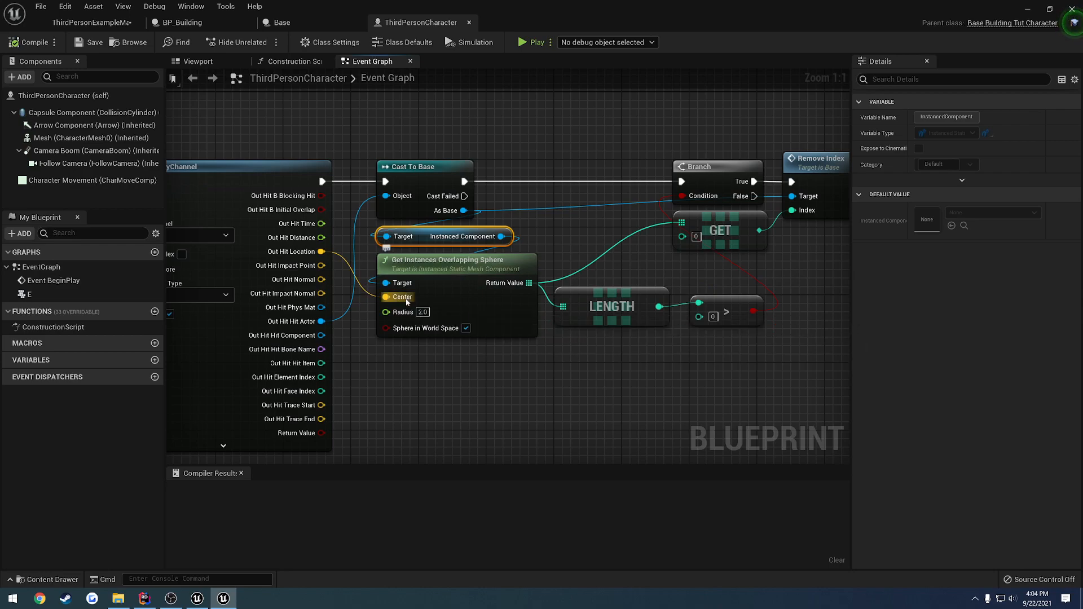
click(144, 598)
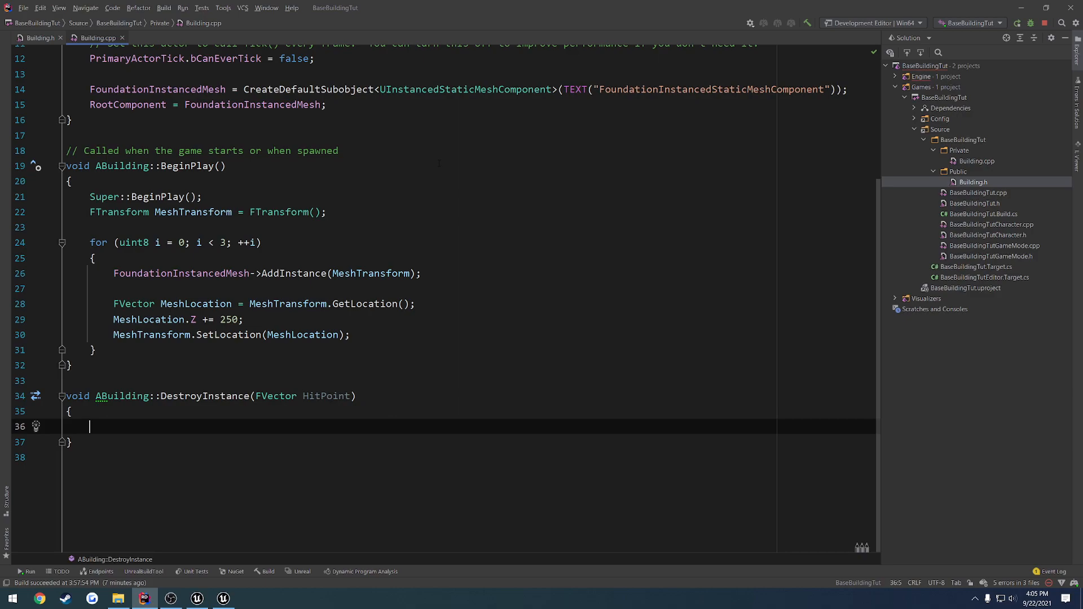
- Store FoundationInstancedMesh->GetInstancesOverlappingSphere(HitPoint, 1.0f) in const TArray<int32> HitIndexes
text(FoundationInstancedMesh)
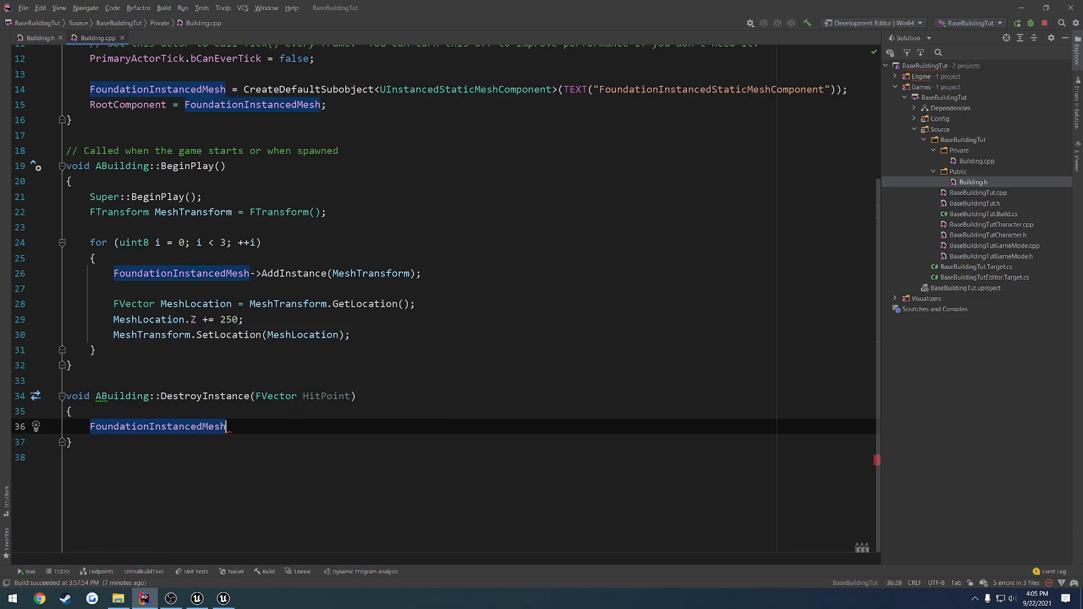
text(->SpH)
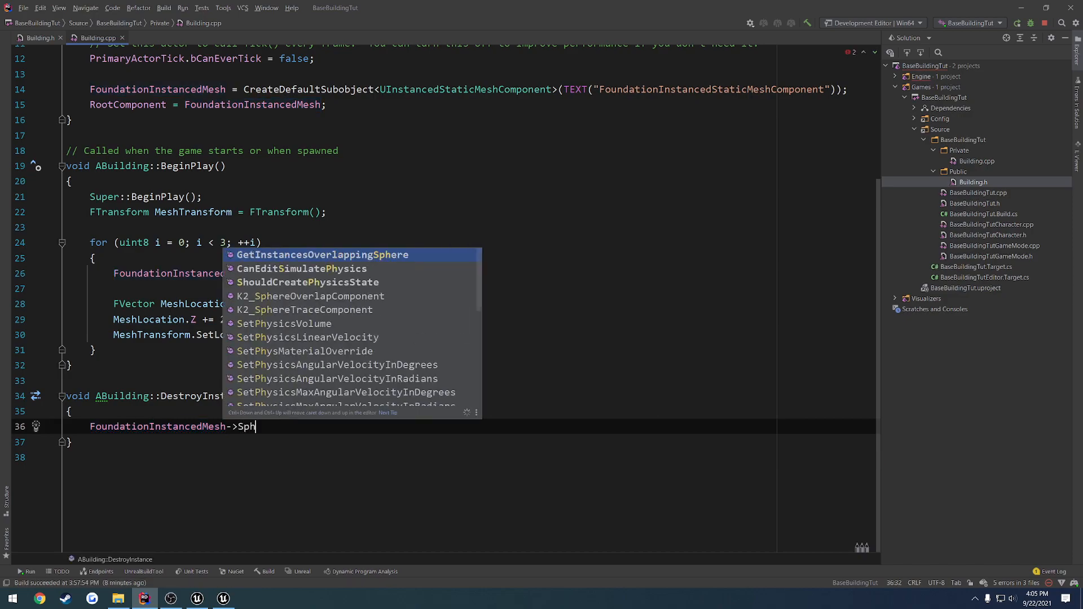
text(ere()
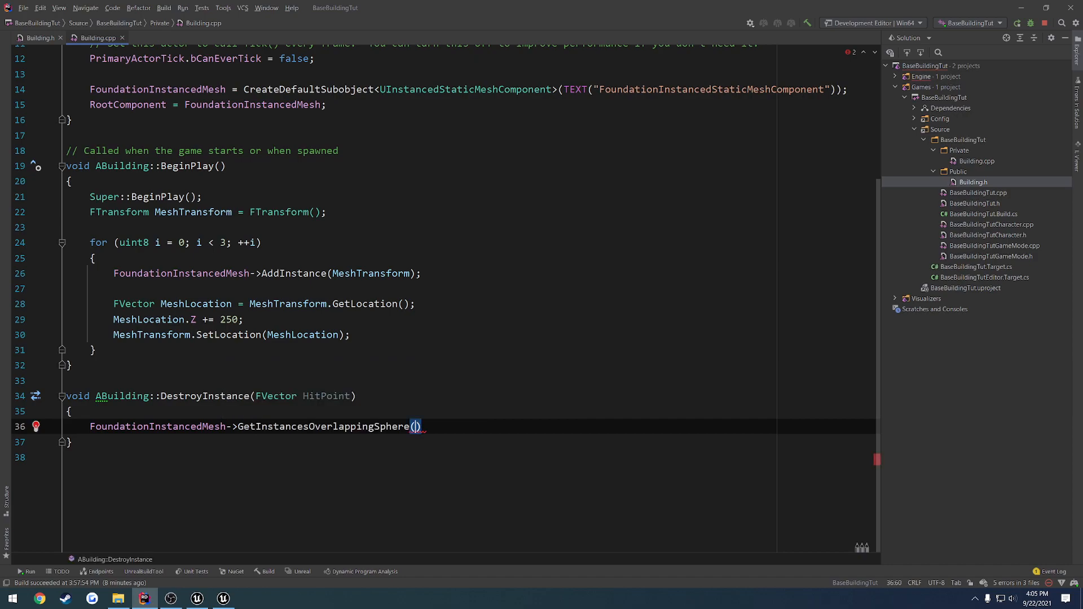
text(HitPoint,)
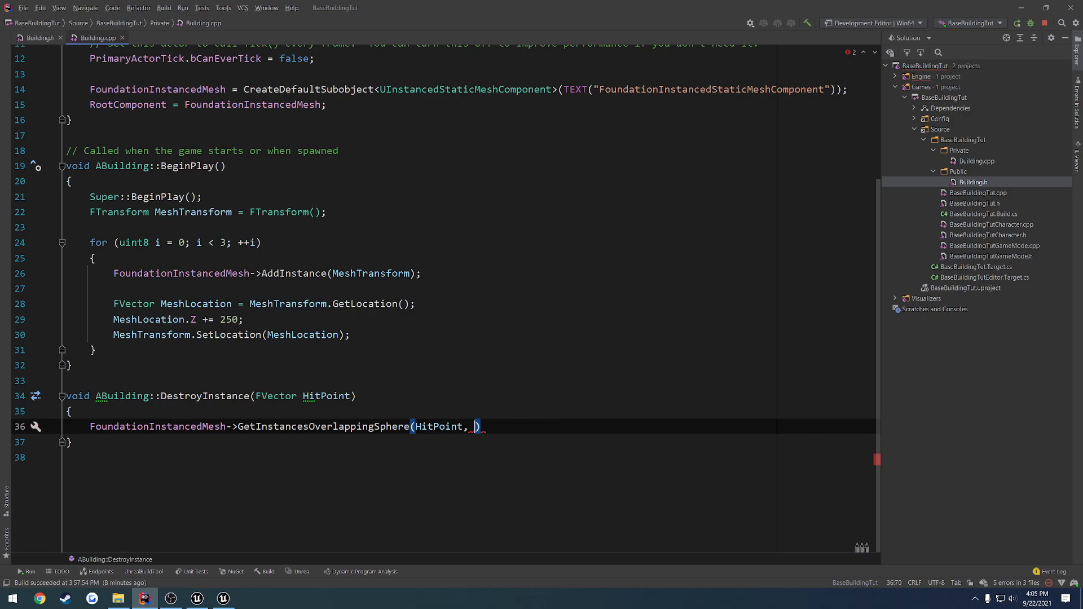
text(1.0f)
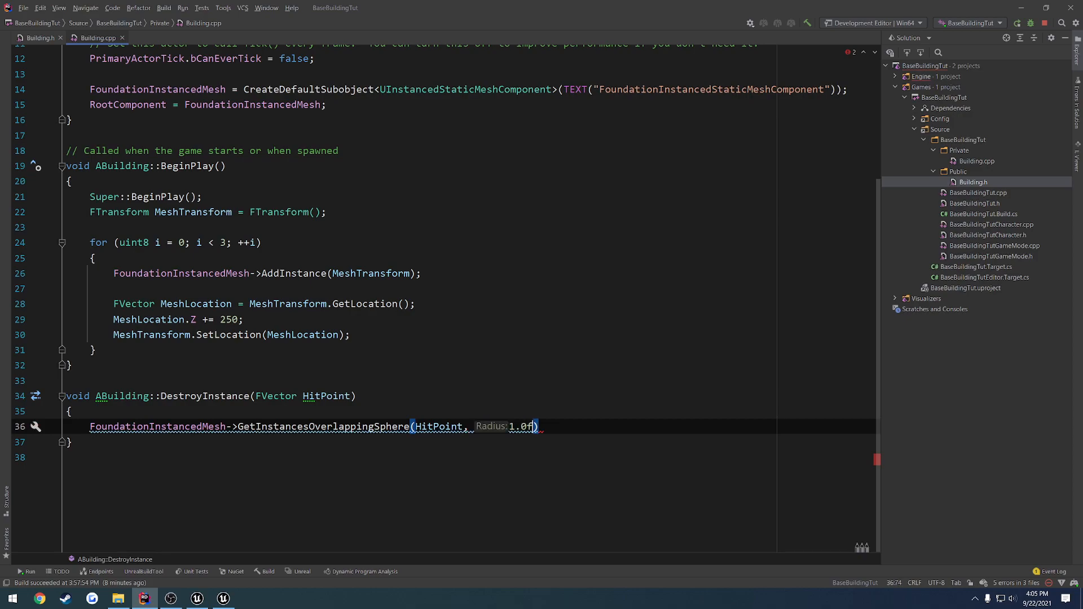
text(,)
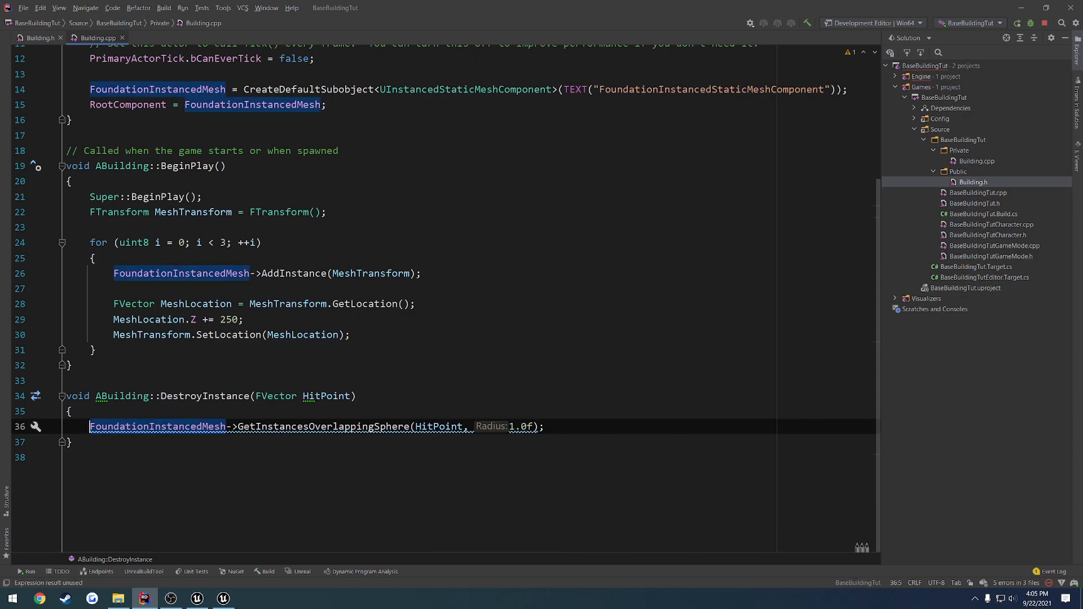
text(const TArray<)
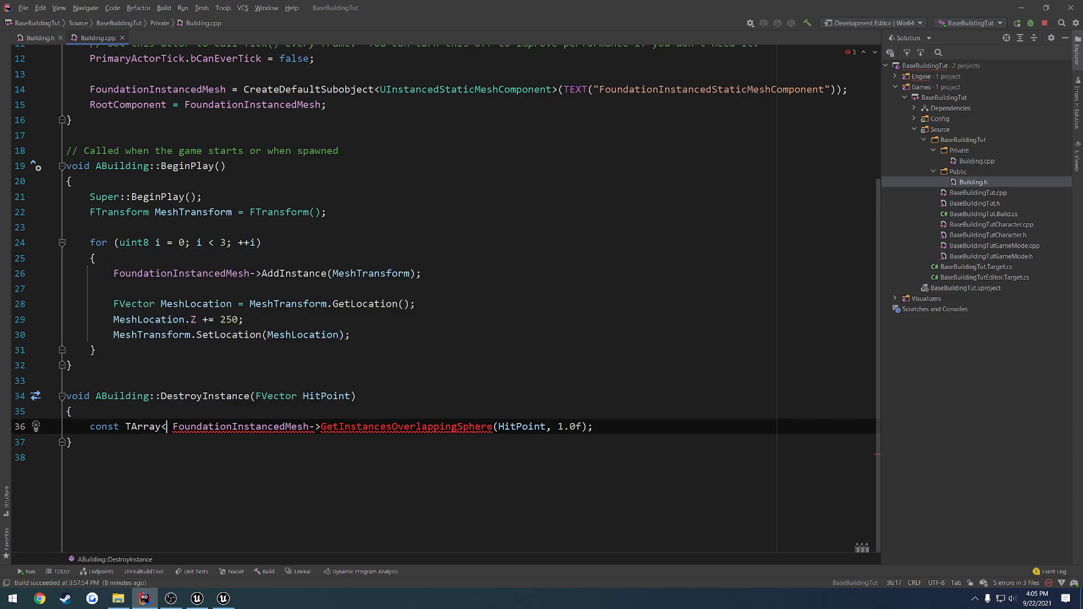
text(int32>)
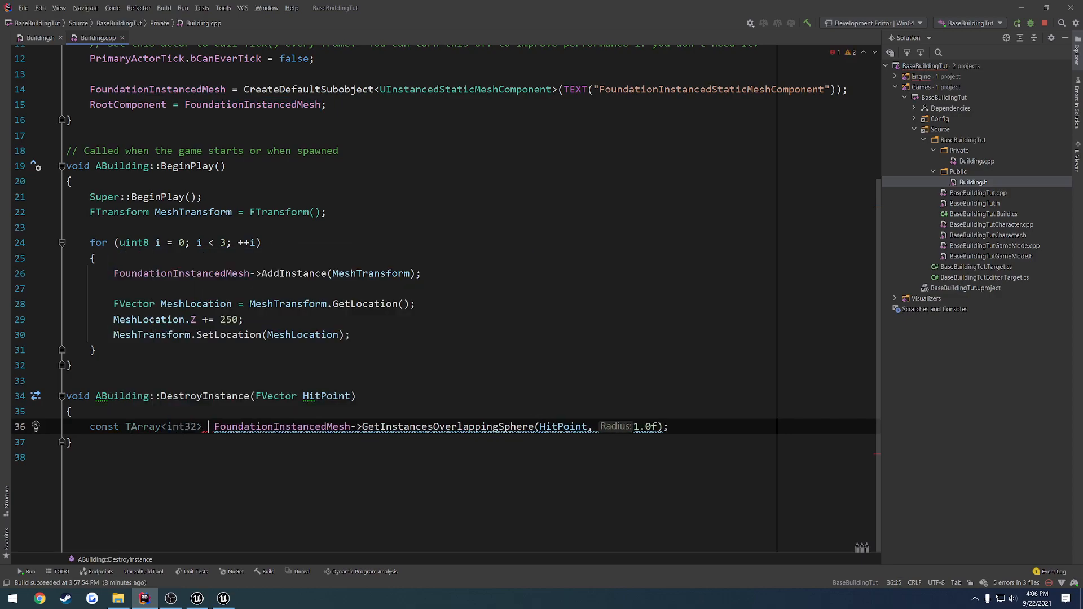
text(HitIndexes =)
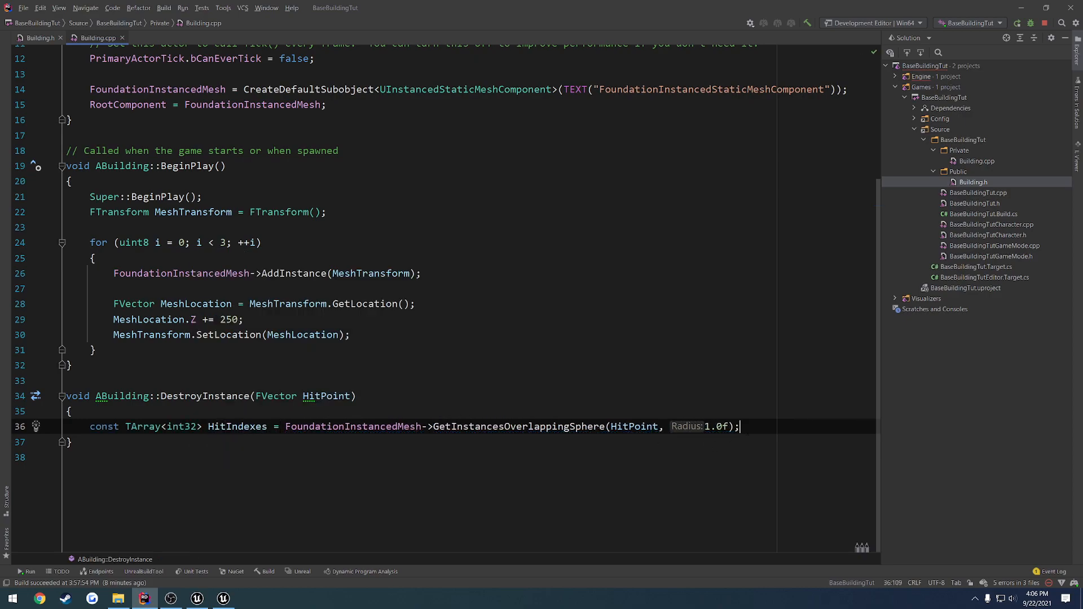
- Add an if block checking HitIndexes.Num() > 0 below the overlap query
key(enter)
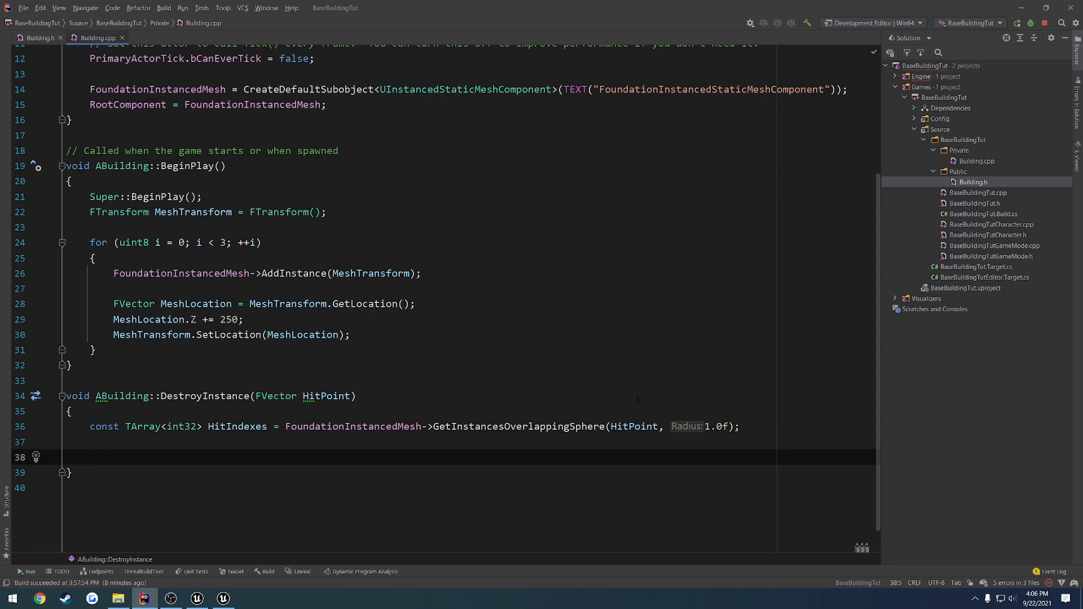
text(if (HitIndexes))
text({})
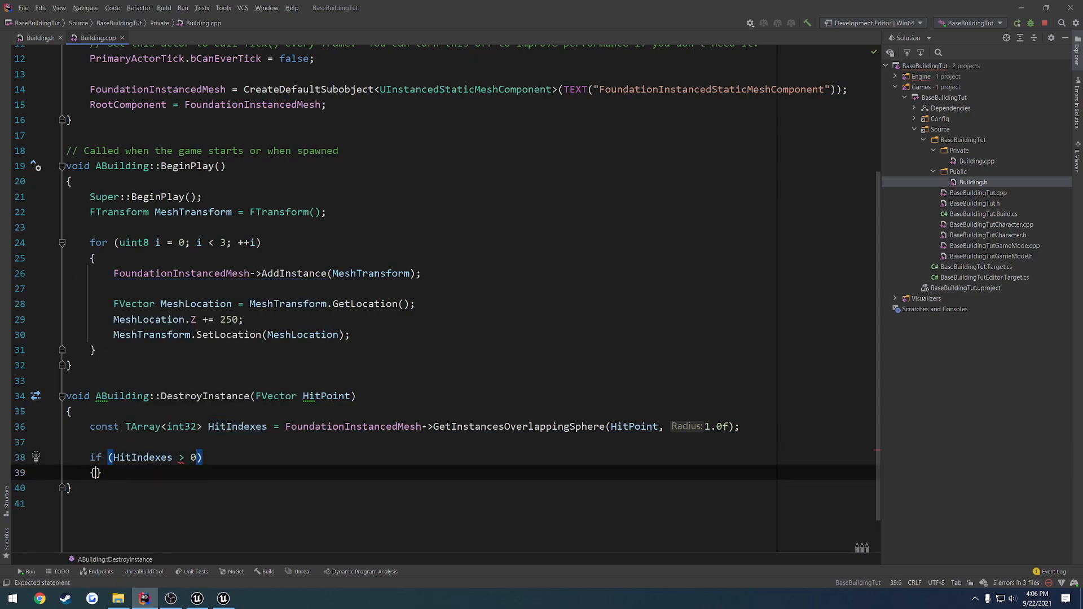
double_click(141, 456)
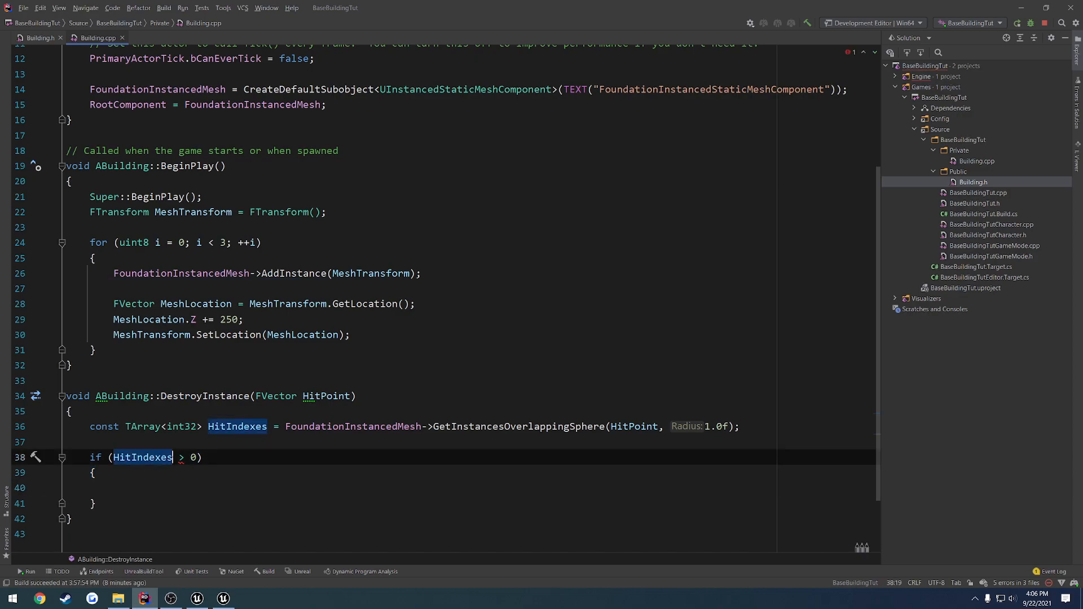
text(.Si)
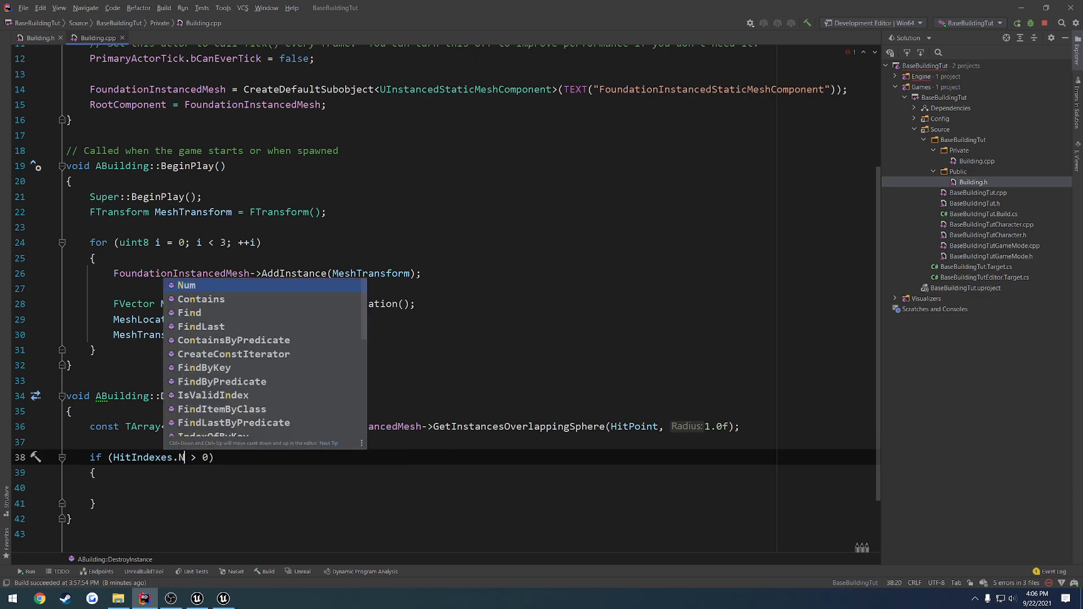
key(Enter)
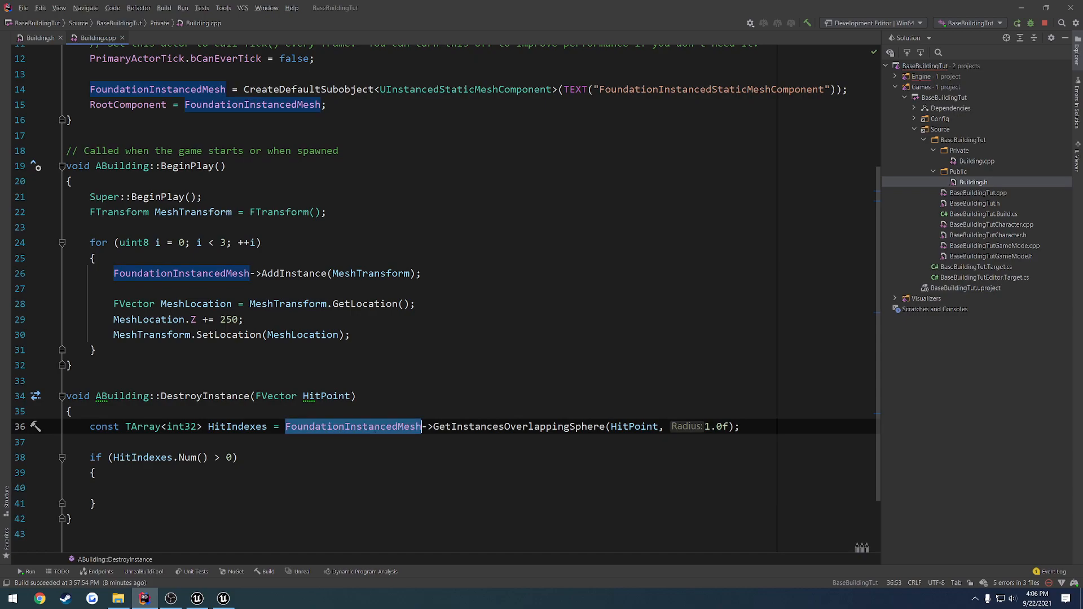
- Call FoundationInstancedMesh->RemoveInstance(HitIndexes[0]) inside the if block
text(FoundationInstancedMesh)
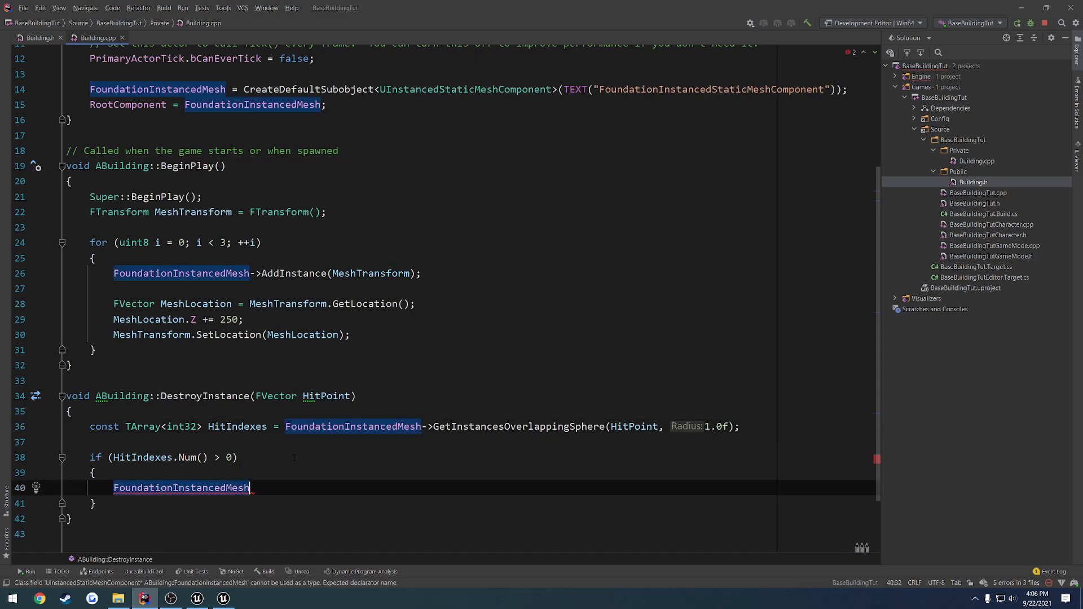
text(->Re)
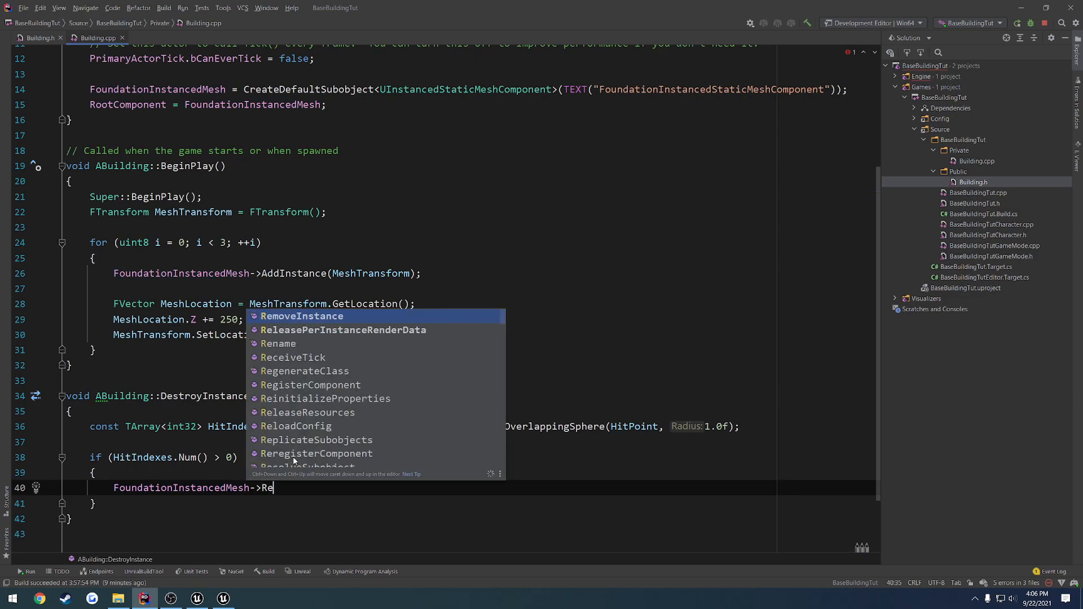
text(moveInstance()
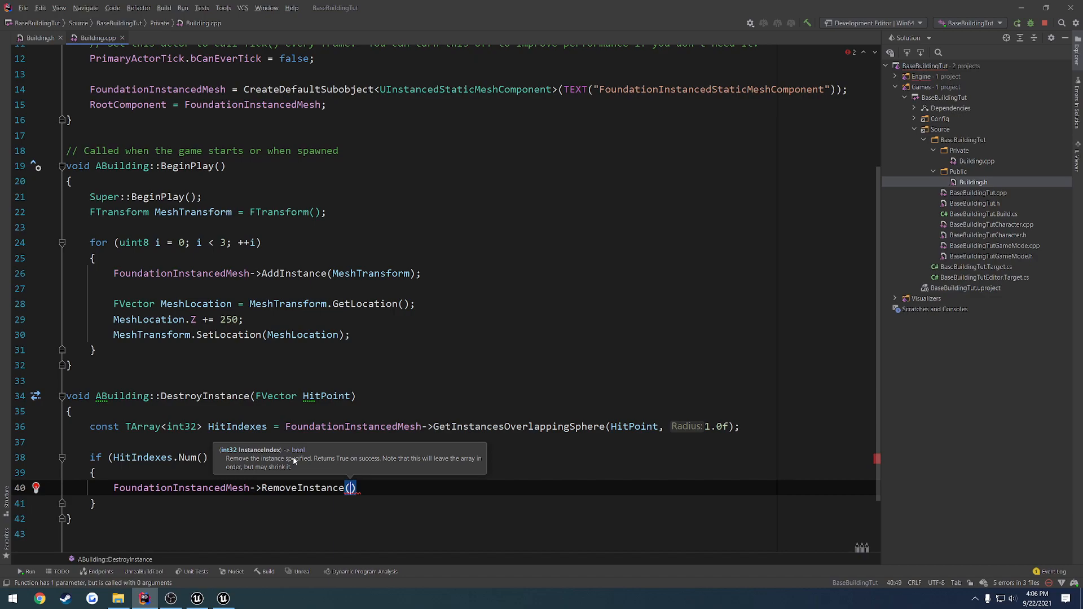
text(HitIndexes.)
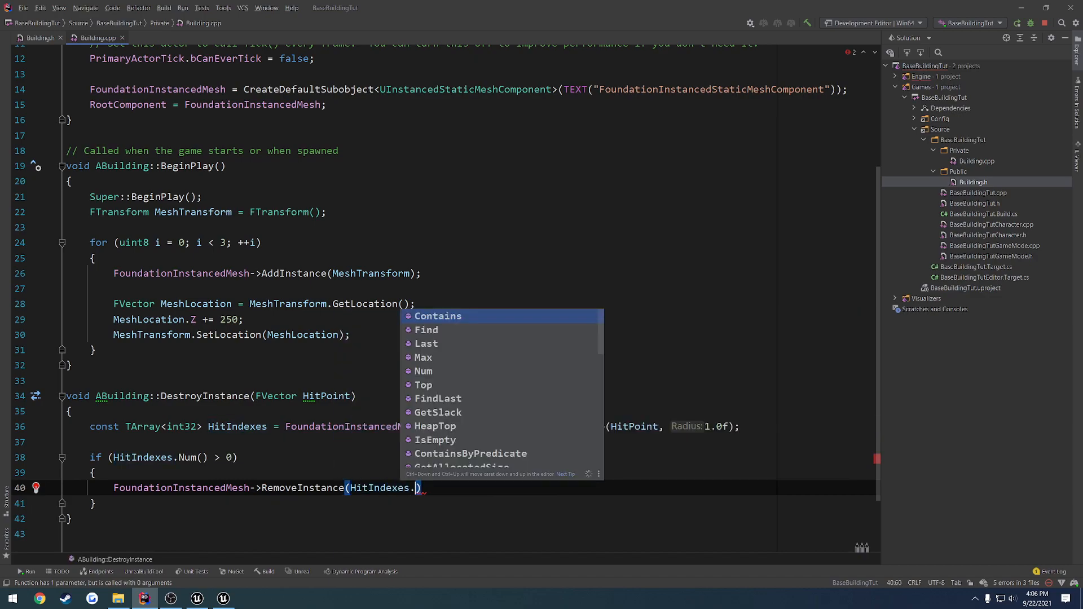
text([0])
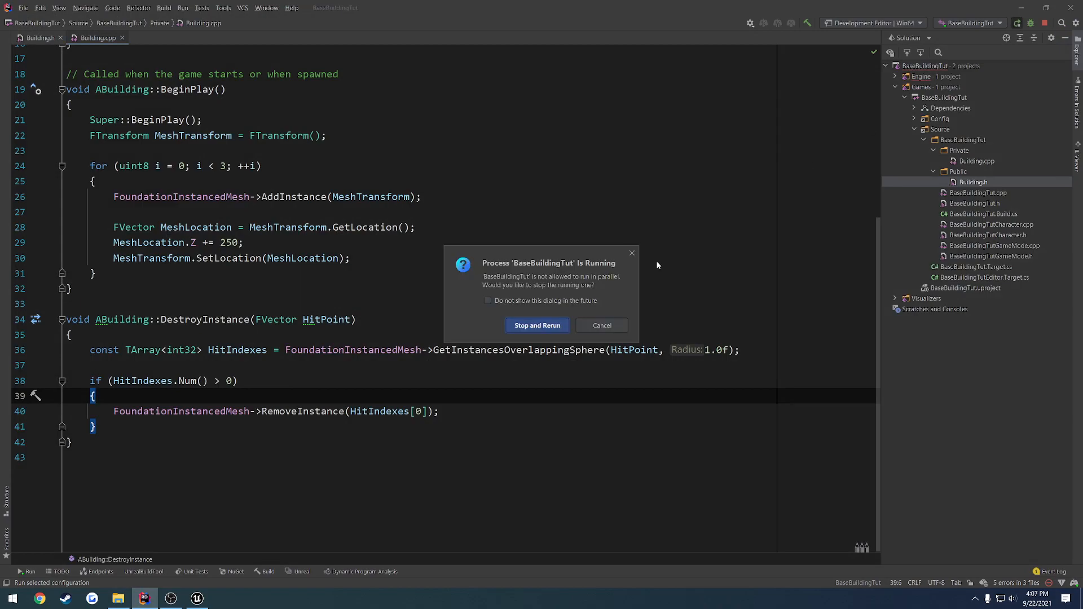
- Check the old Base blueprint tab, close it, and land on BP_Building's event graph
click(536, 325)
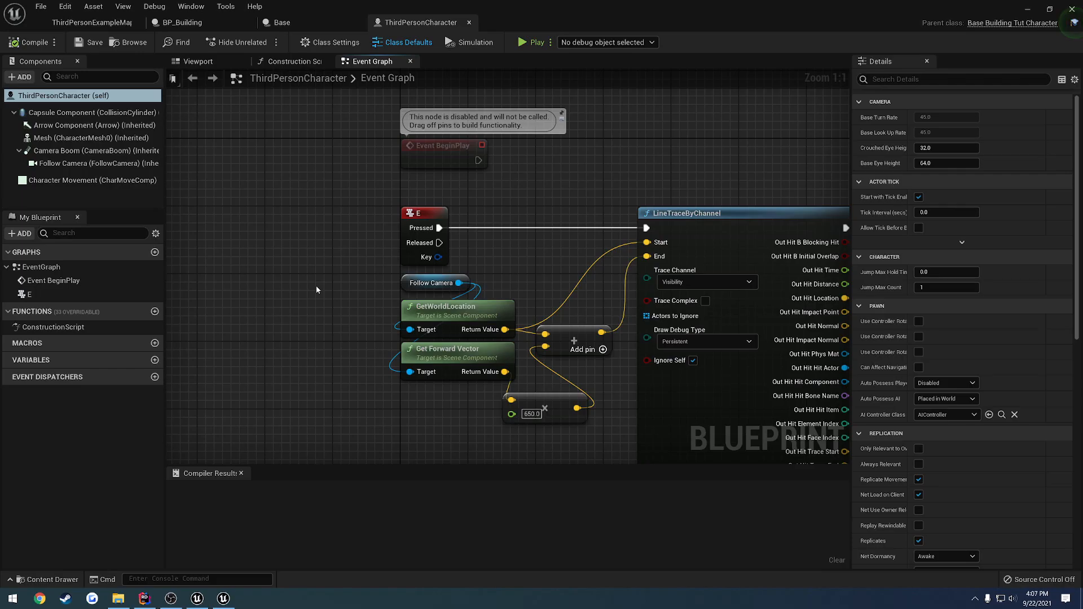
mouse_move(445, 138)
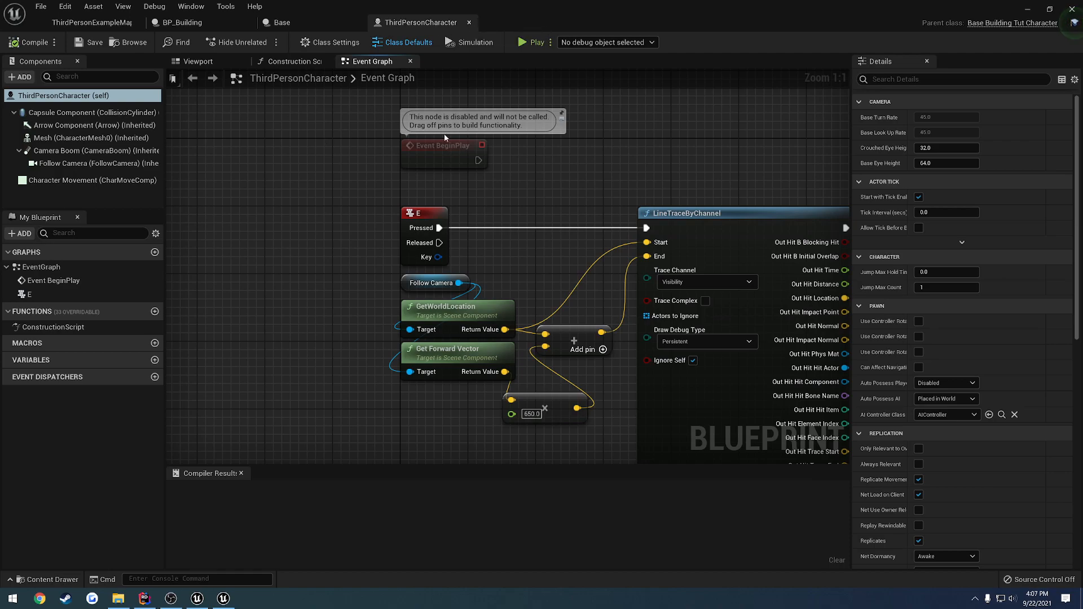
click(283, 22)
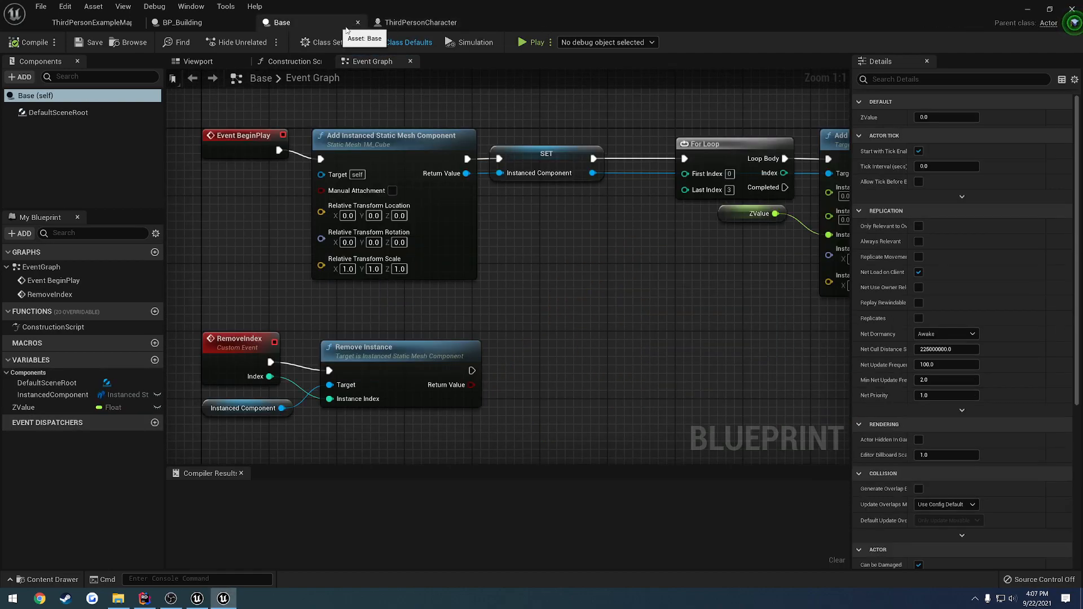
click(298, 22)
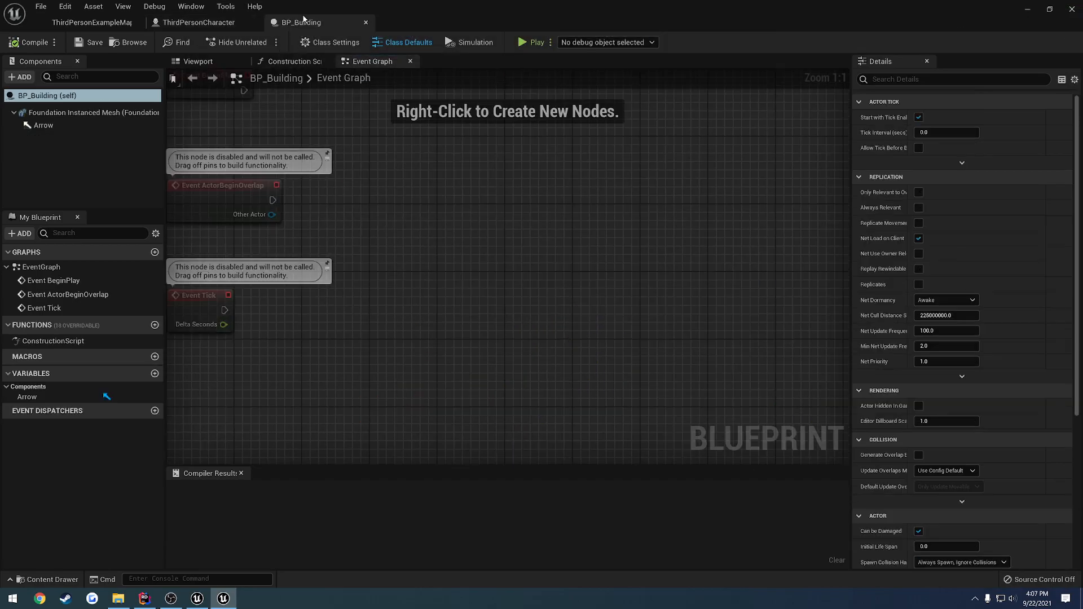
- Show ThirdPersonCharacter's event graph and select the forward vector node in the E-key trace
click(200, 22)
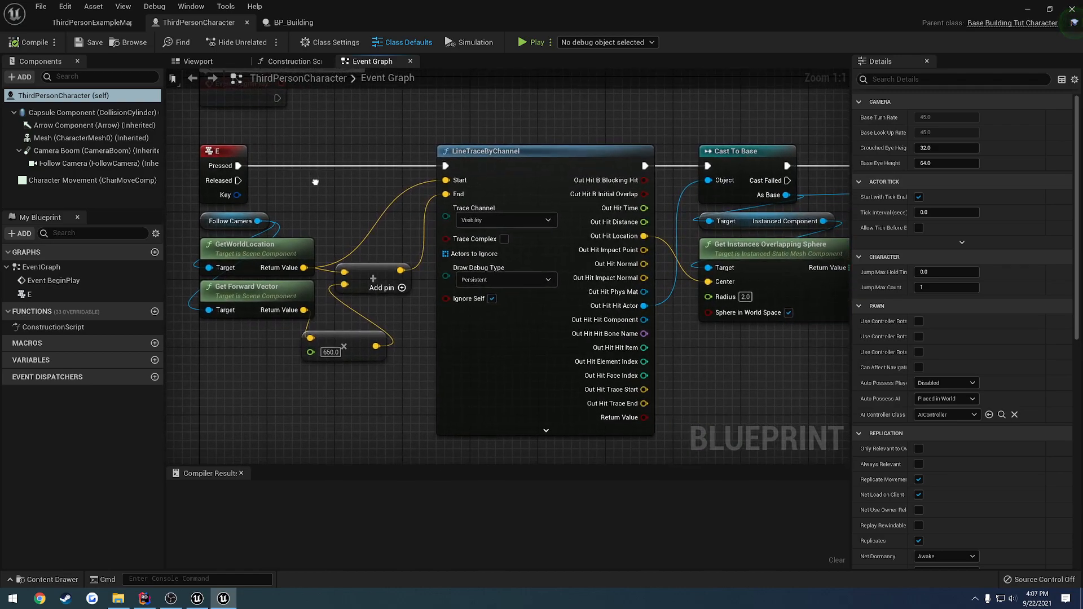
mouse_move(327, 192)
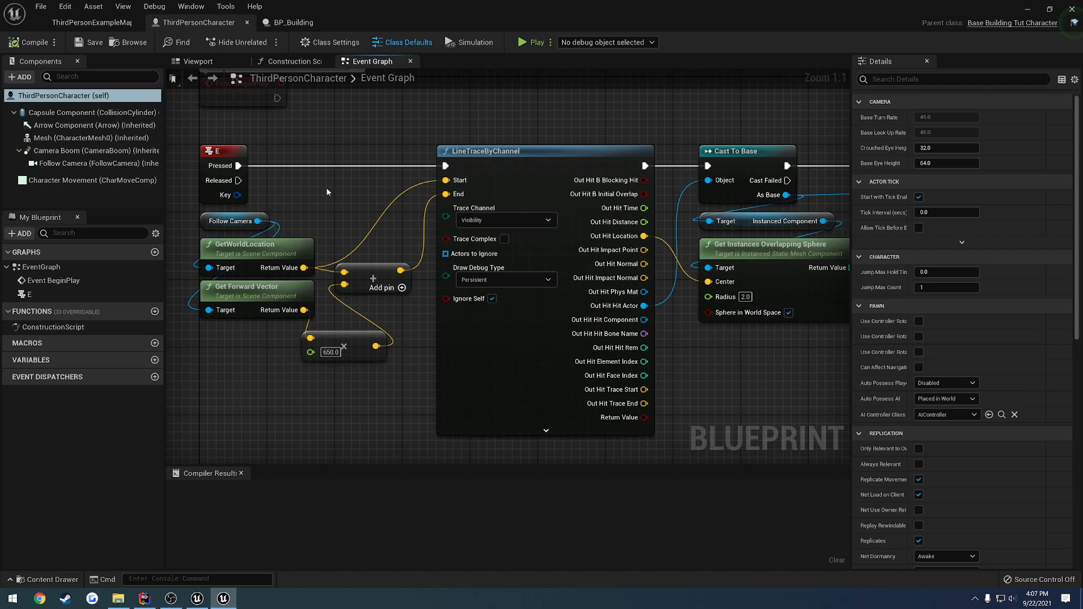
mouse_move(262, 221)
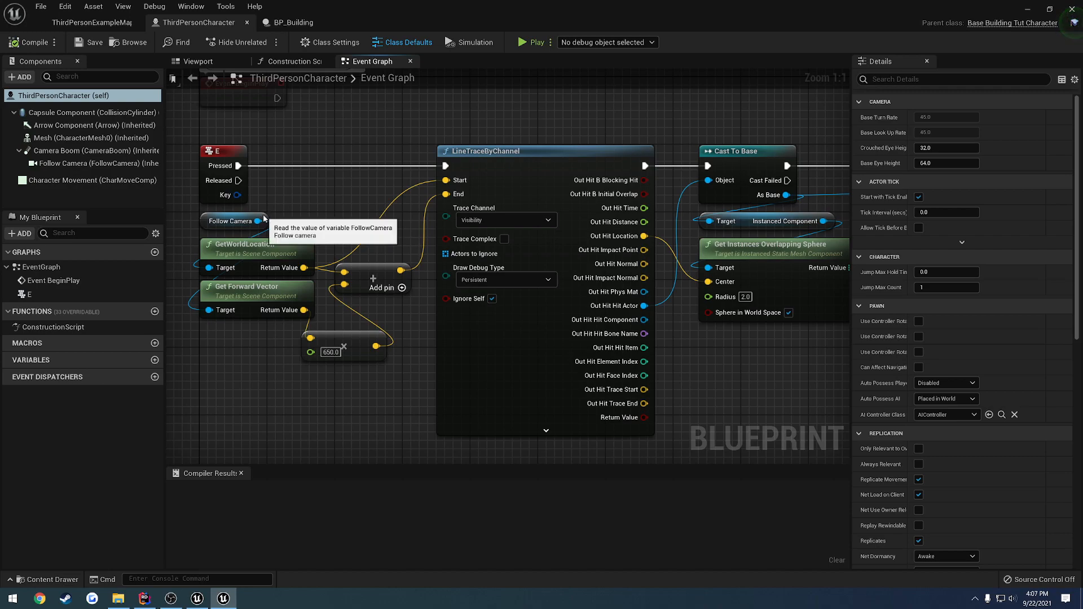
click(256, 249)
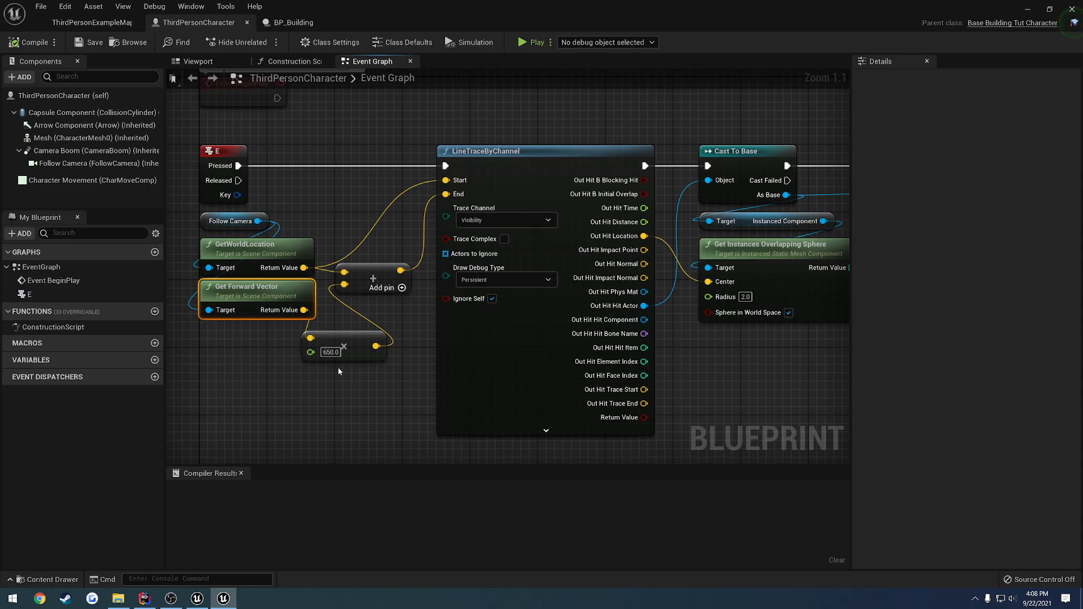
mouse_move(338, 366)
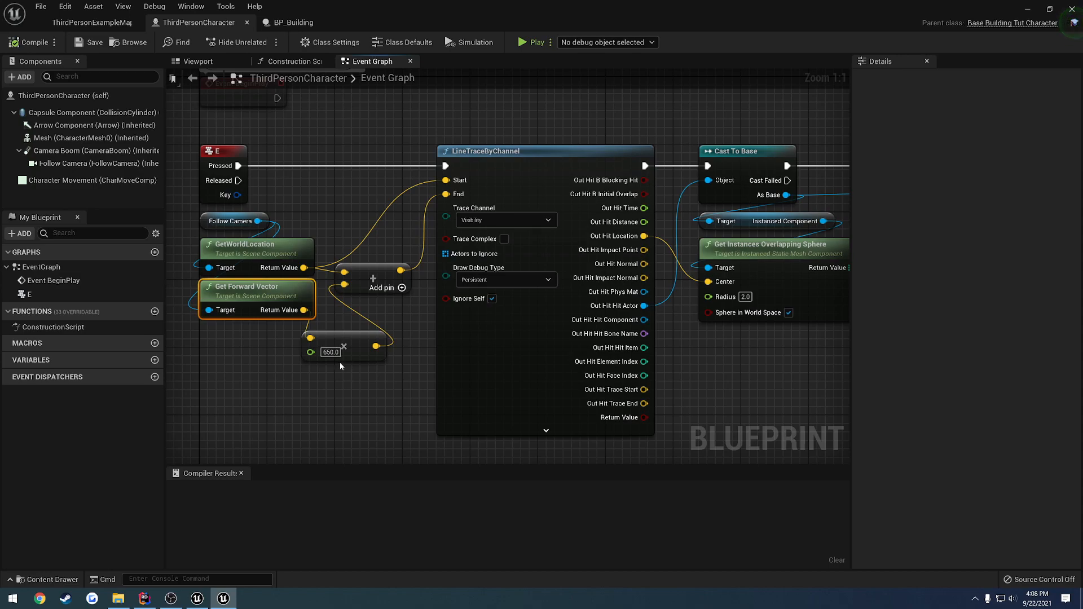
mouse_move(342, 377)
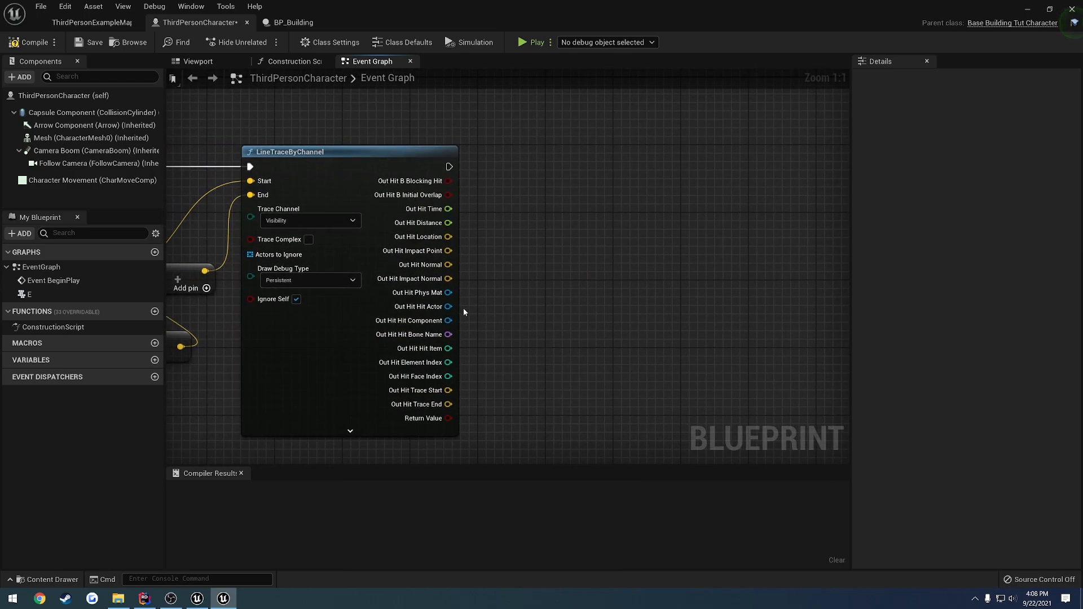
- Add a Cast To Building node fed by the line trace's Out Hit Hit Actor
drag(447, 305, 511, 224)
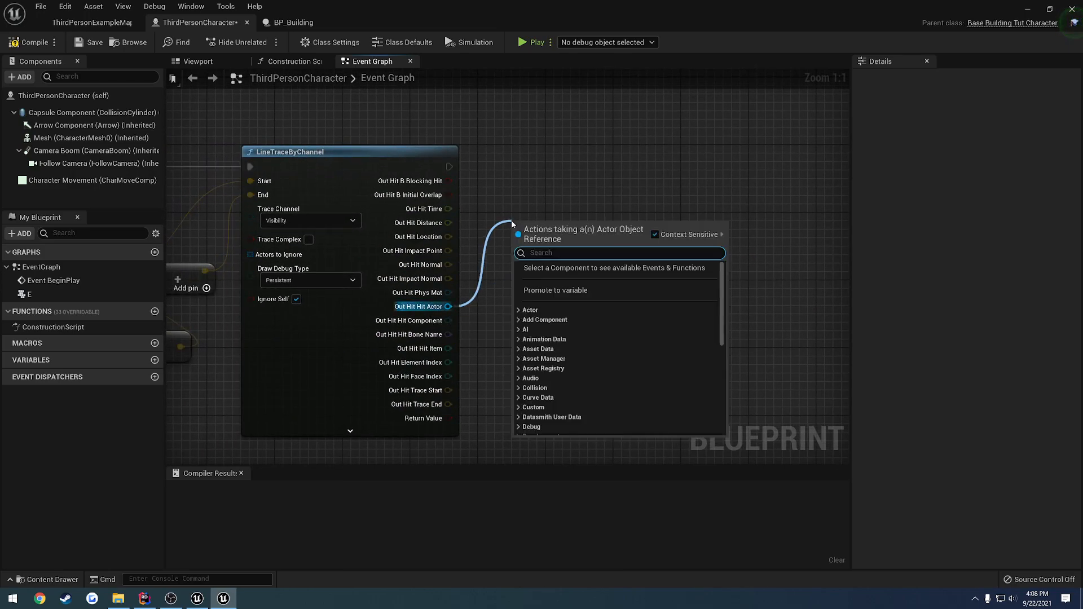
text(cast)
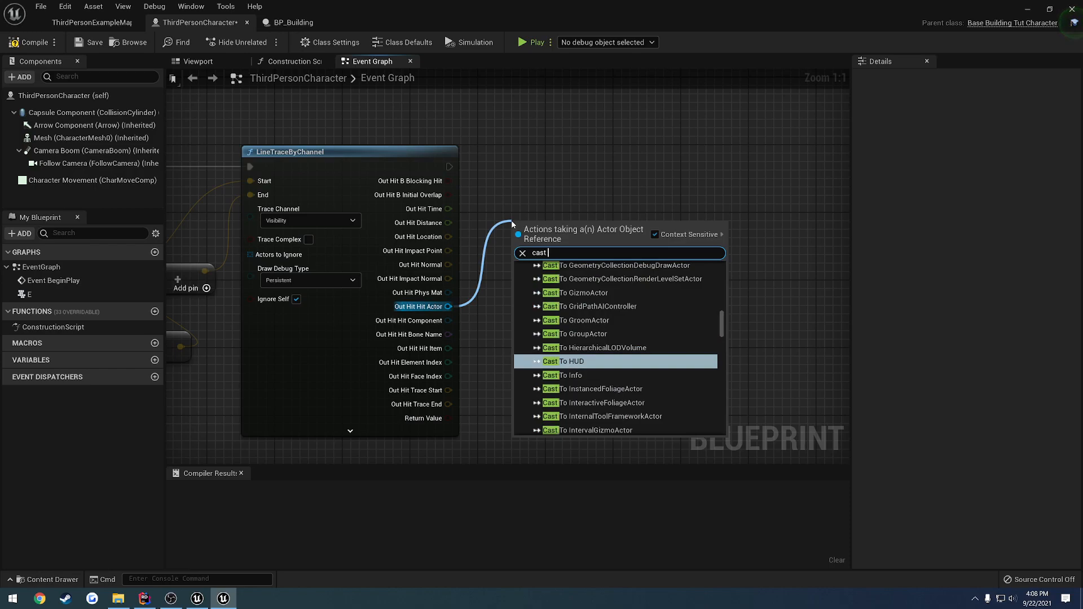
text(build)
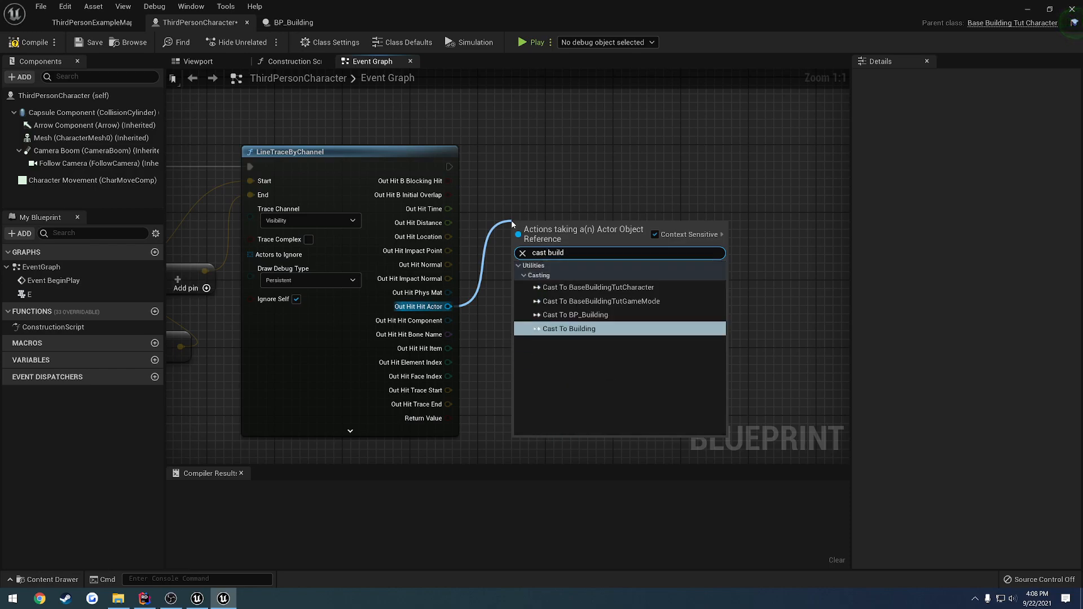
click(572, 328)
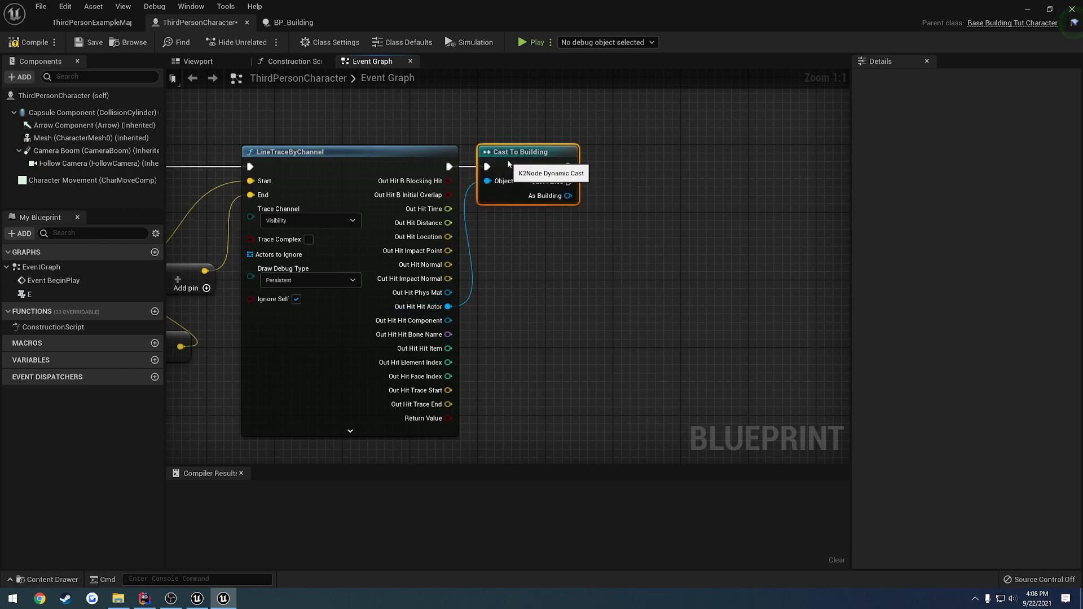
- Call Destroy Instance on As Building, wiring Out Hit Location into Hit Point
drag(568, 196, 626, 197)
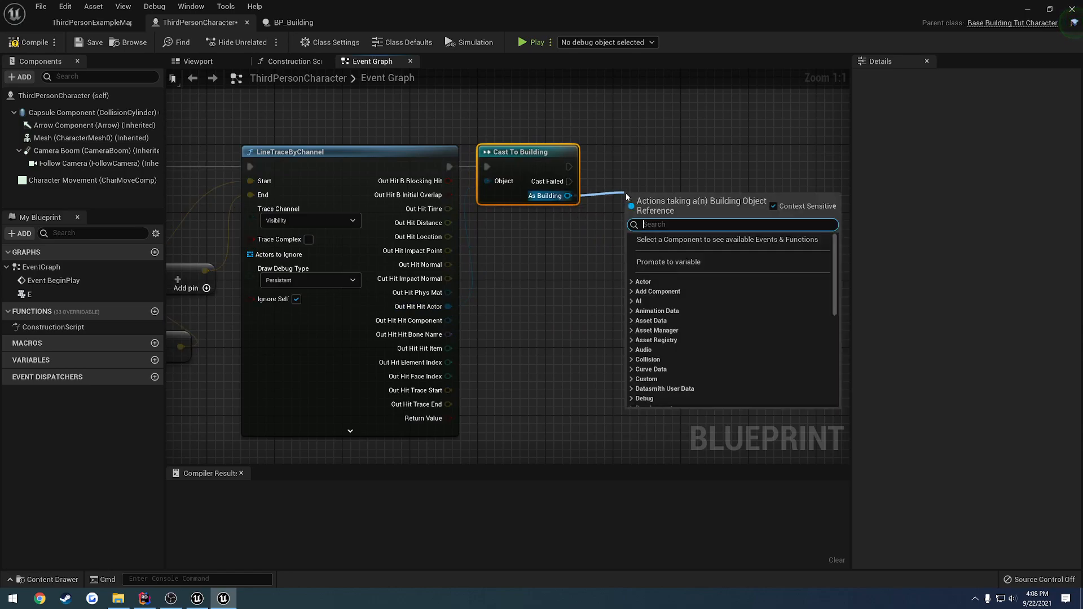
text(remove)
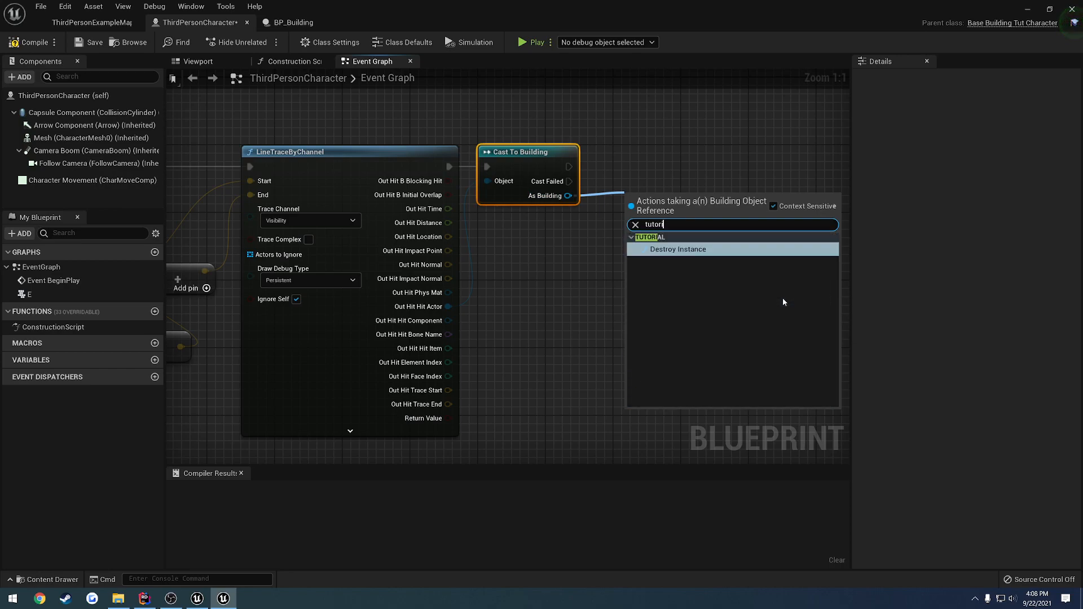
text(al)
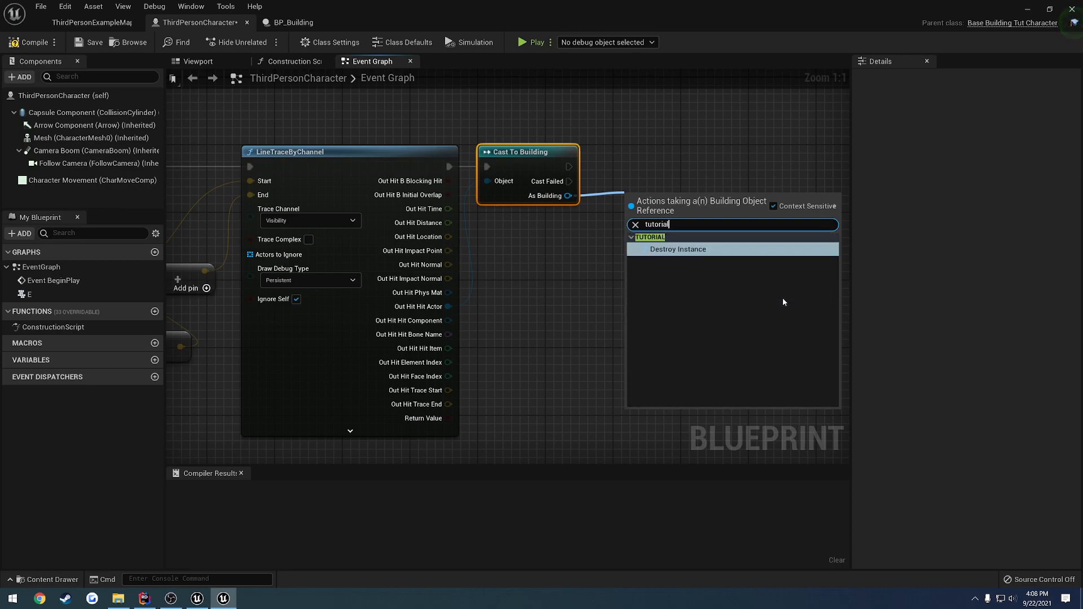
click(677, 249)
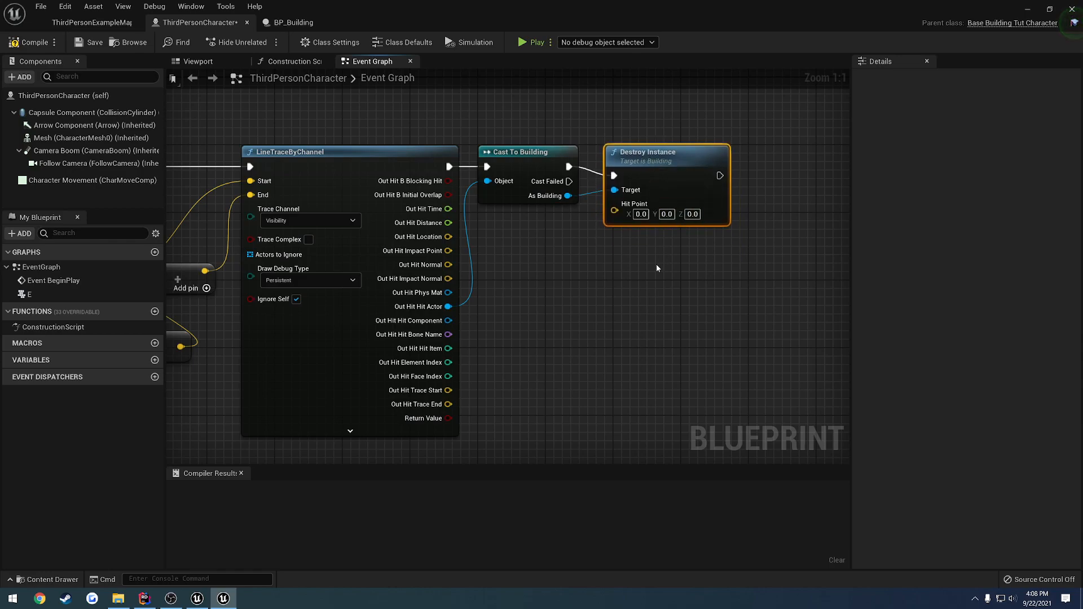
drag(449, 236, 615, 211)
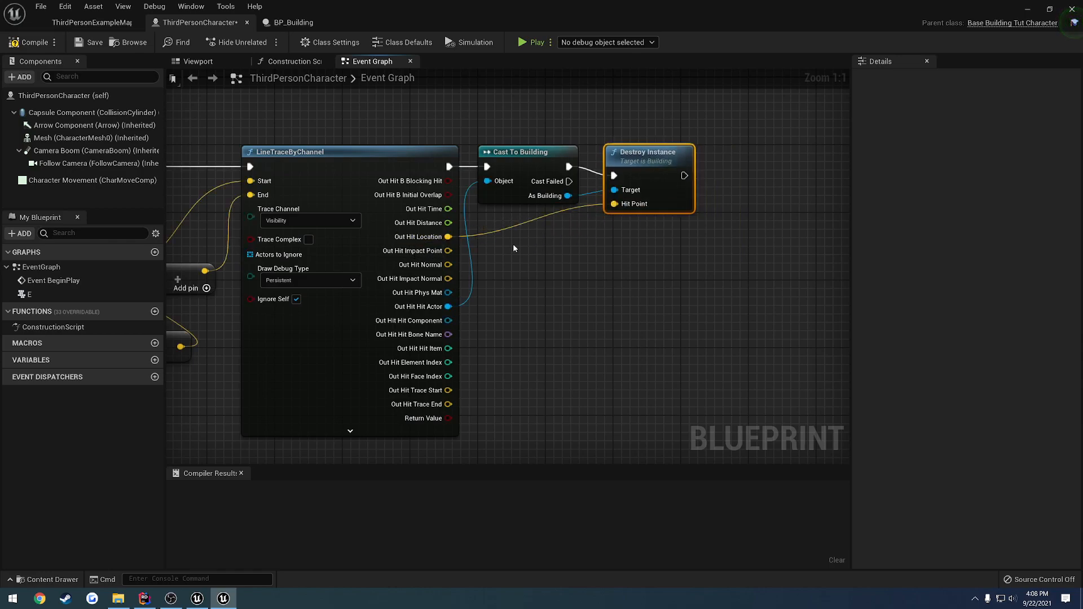
mouse_move(570, 239)
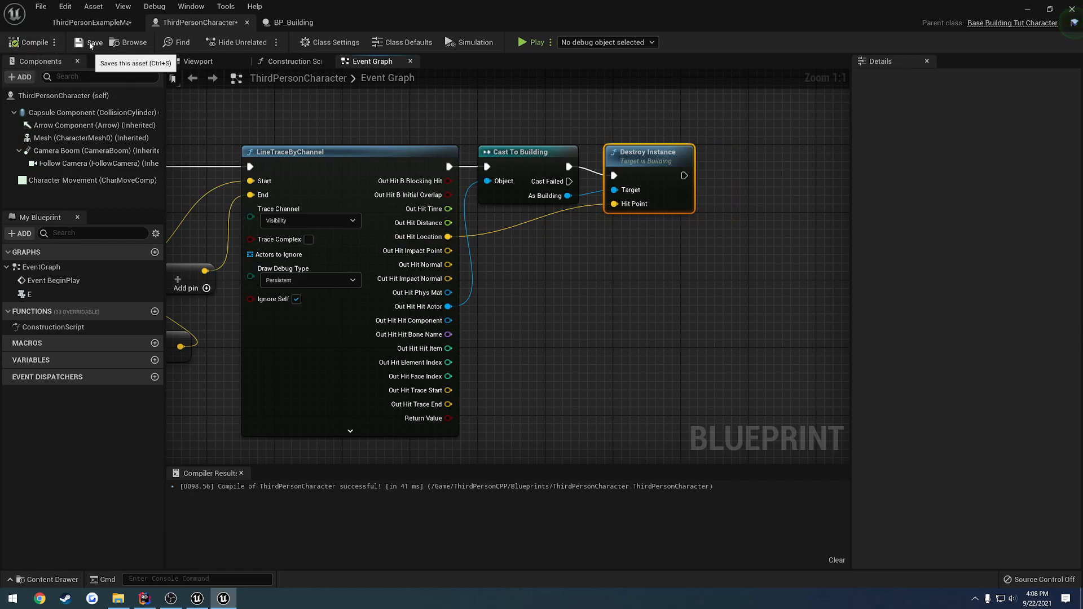
- Switch to the ThirdPersonExampleMap level and start Play to test destroying cubes
click(89, 22)
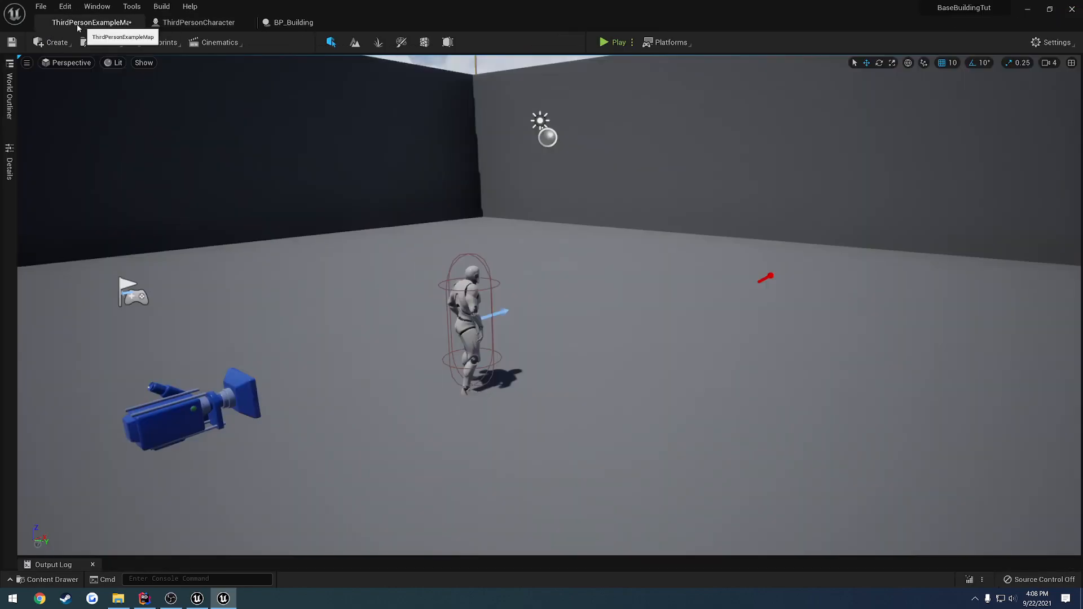
mouse_move(615, 67)
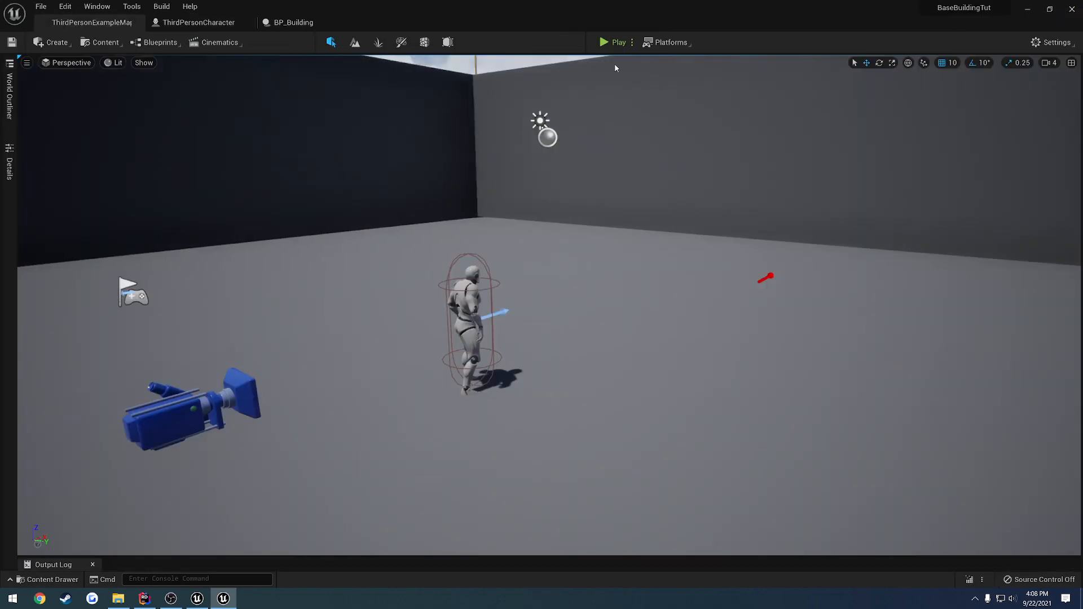
click(602, 42)
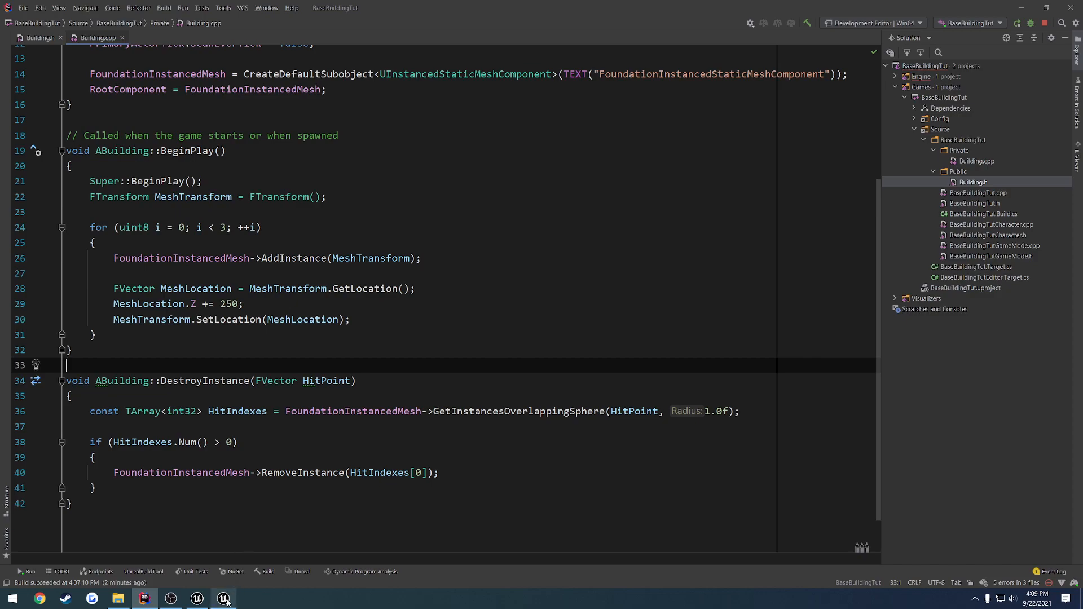
- Switch from Rider back to the Unreal Editor using the Windows taskbar
click(223, 598)
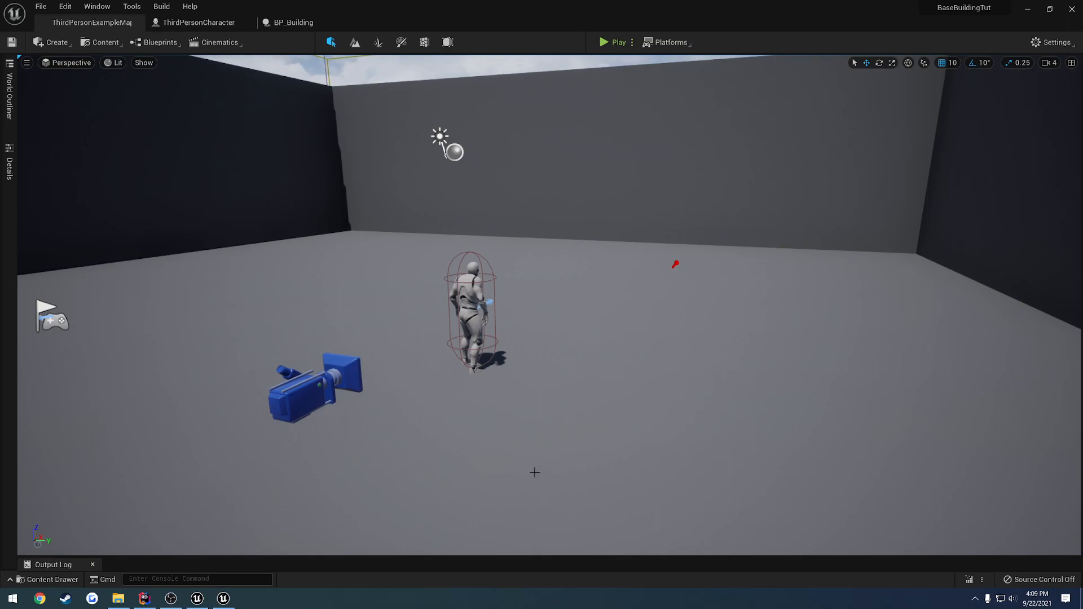
mouse_move(609, 394)
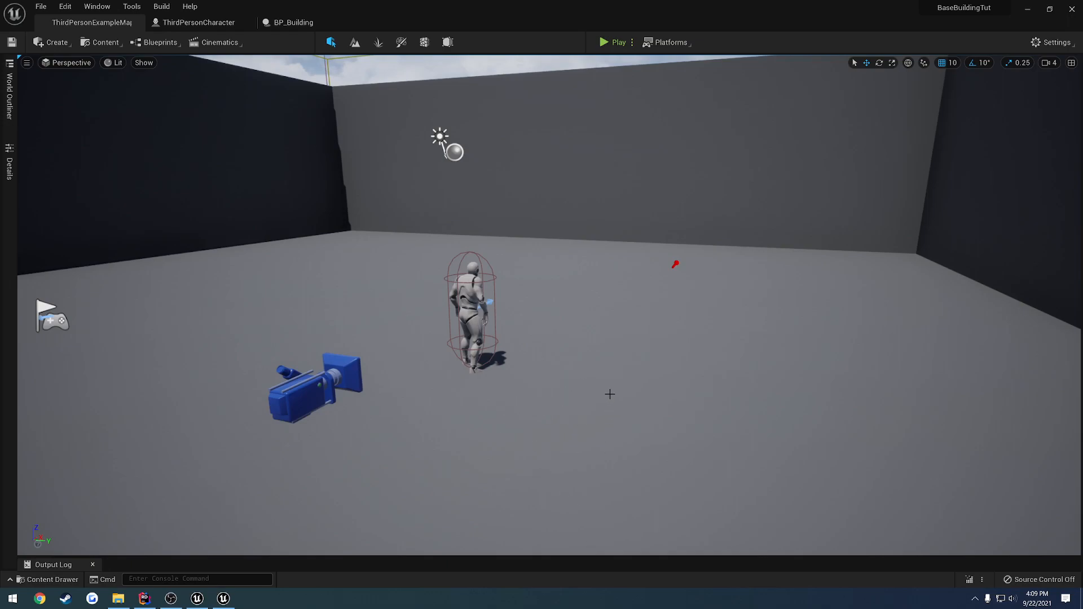